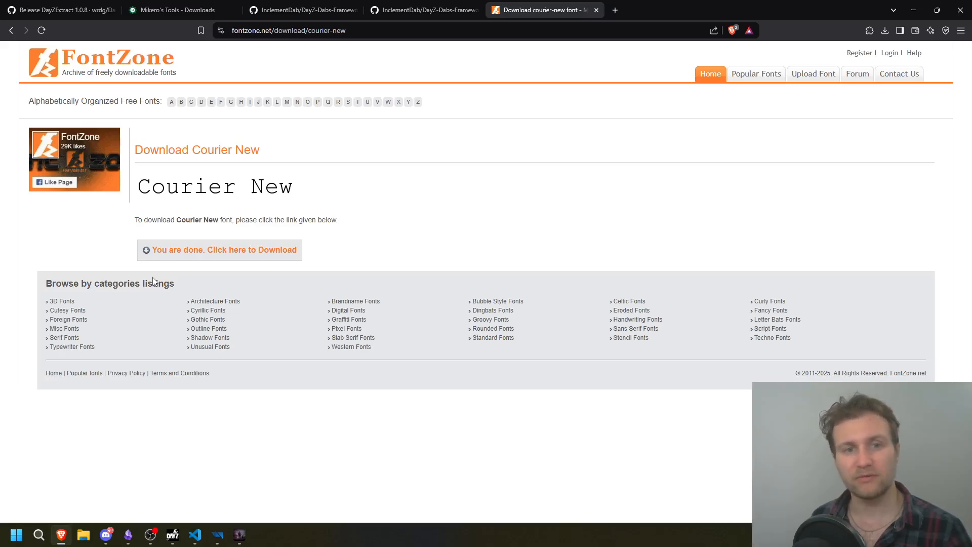
pyautogui.moveTo(156, 247)
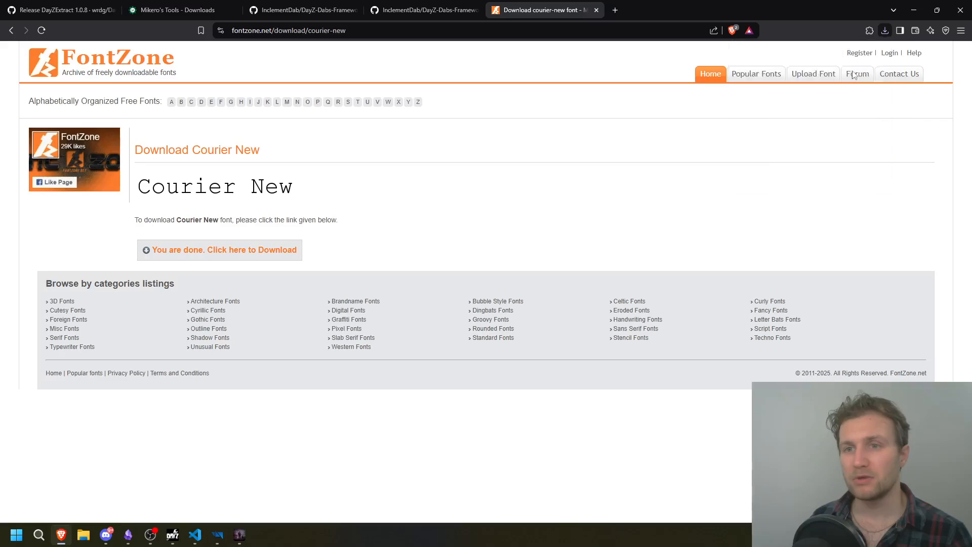
# Step: Cut cour.ttf from Downloads and paste it into P:\TutoDayZTemplate\font
pyautogui.rightClick(260, 231)
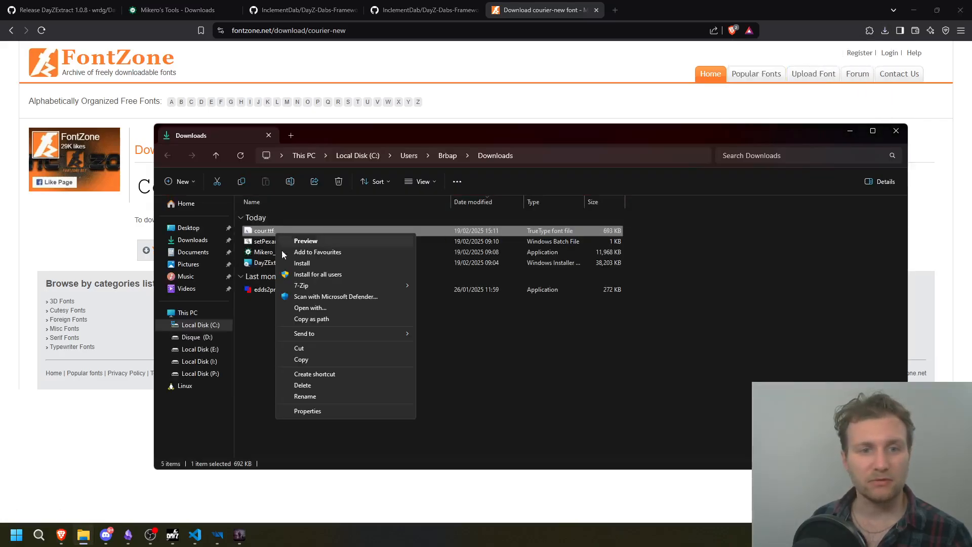
pyautogui.click(200, 374)
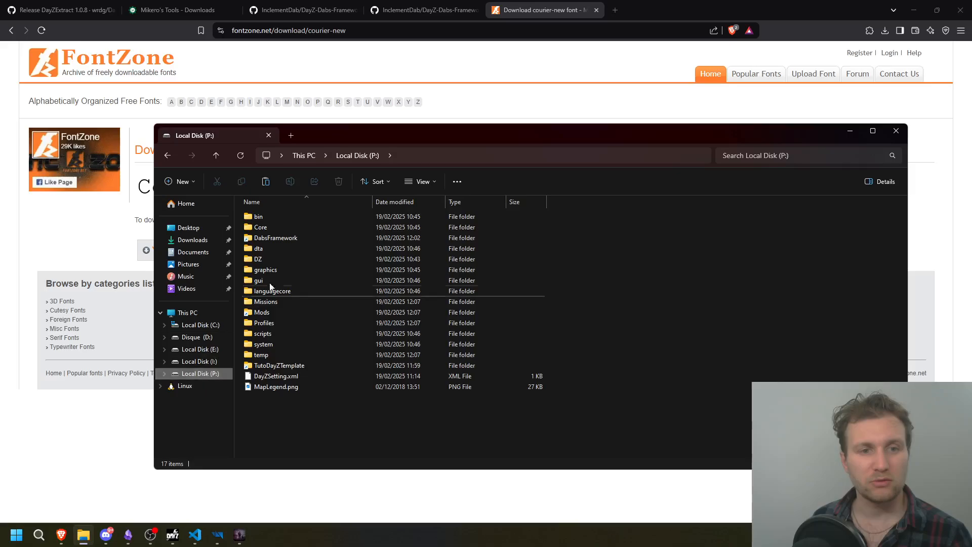
pyautogui.click(280, 365)
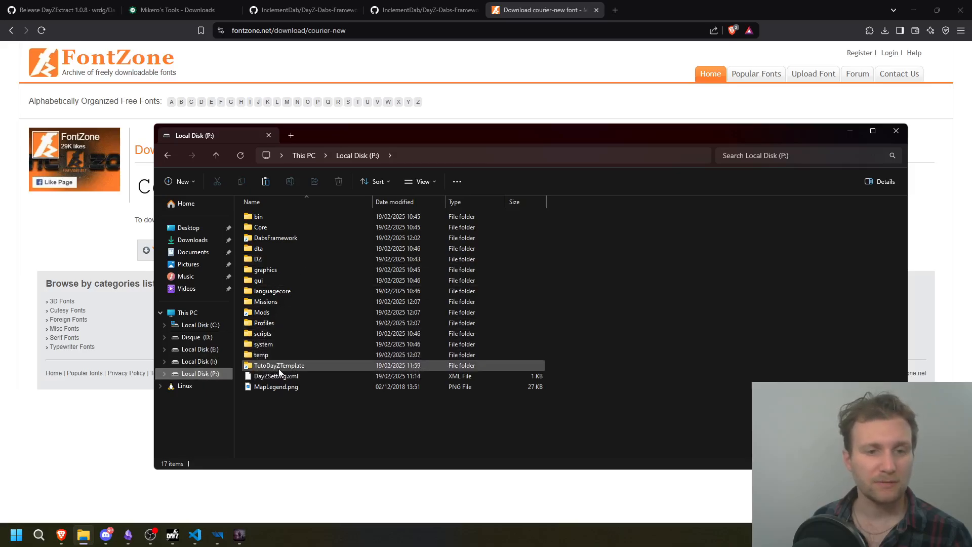
pyautogui.doubleClick(279, 364)
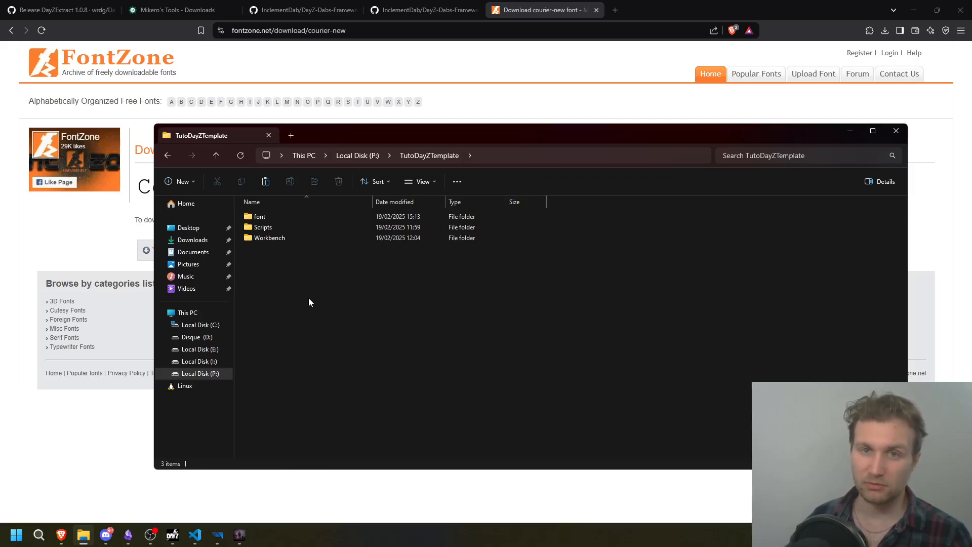
pyautogui.click(262, 226)
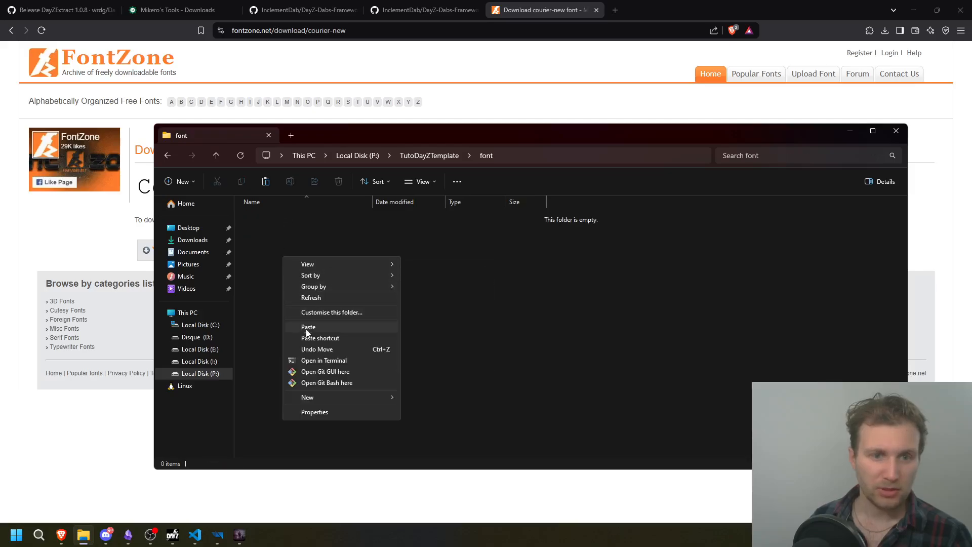
pyautogui.click(308, 326)
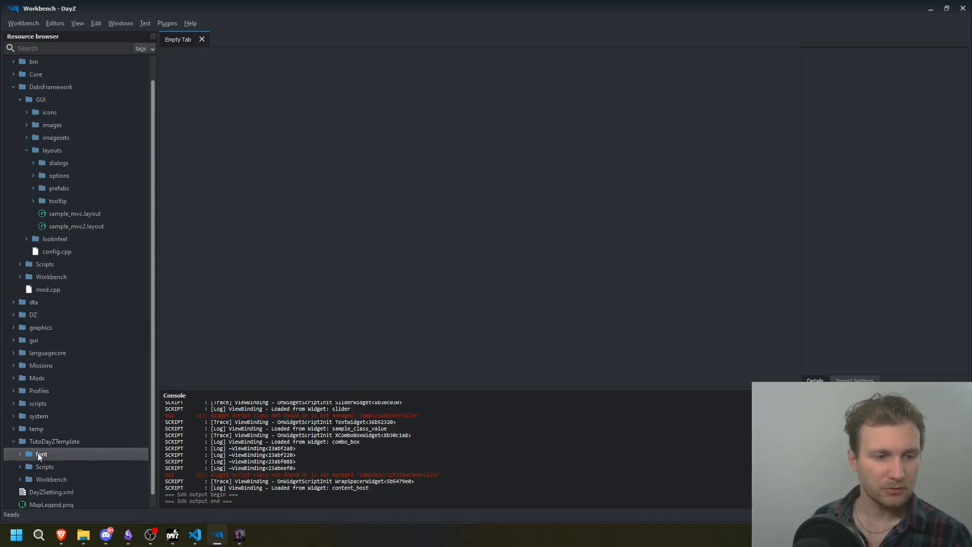
# Step: Expand the template's font folder to reach cour.ttf in the Resource browser
pyautogui.doubleClick(41, 454)
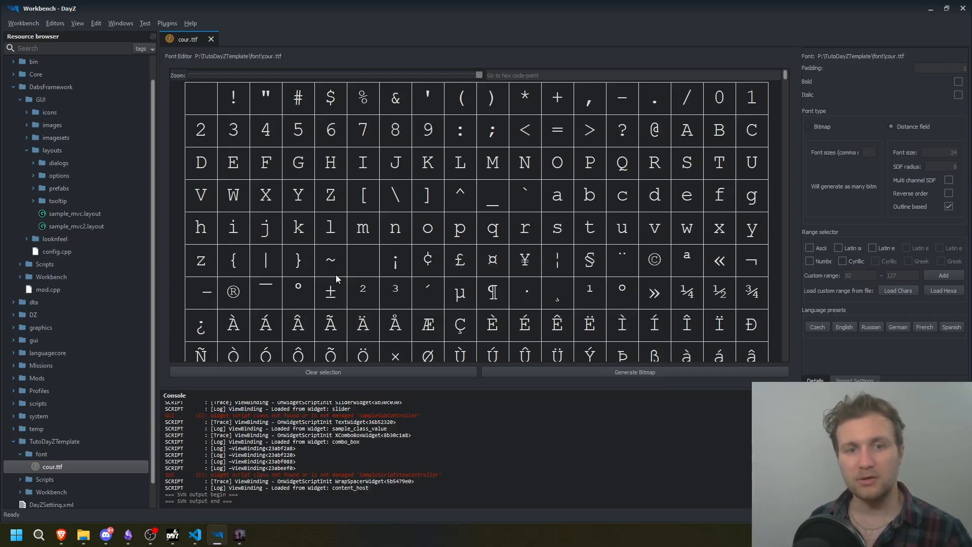
# Step: Generate the bitmap atlases for cour.ttf with the Ascii, Numbers and Cyrillic ranges
pyautogui.scroll(-3)
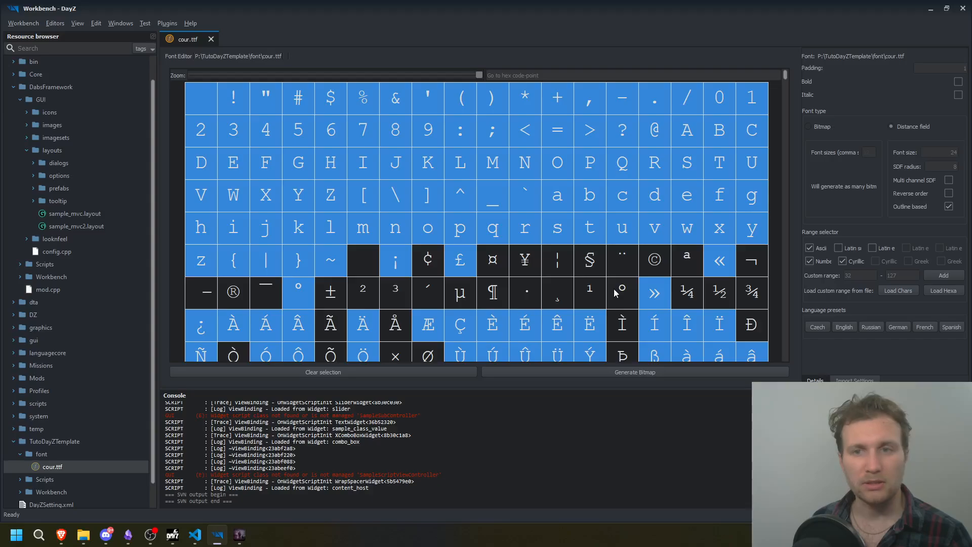
pyautogui.scroll(-3)
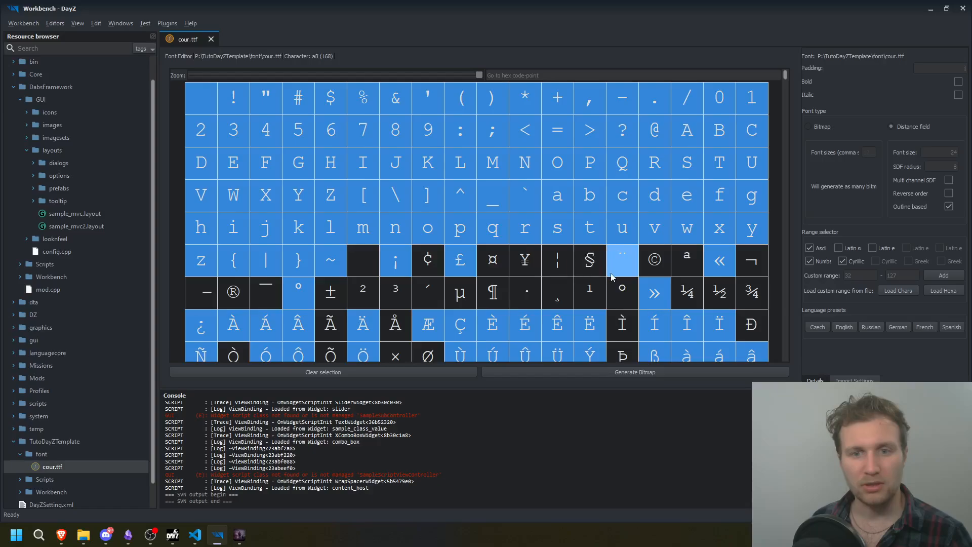
pyautogui.scroll(-3)
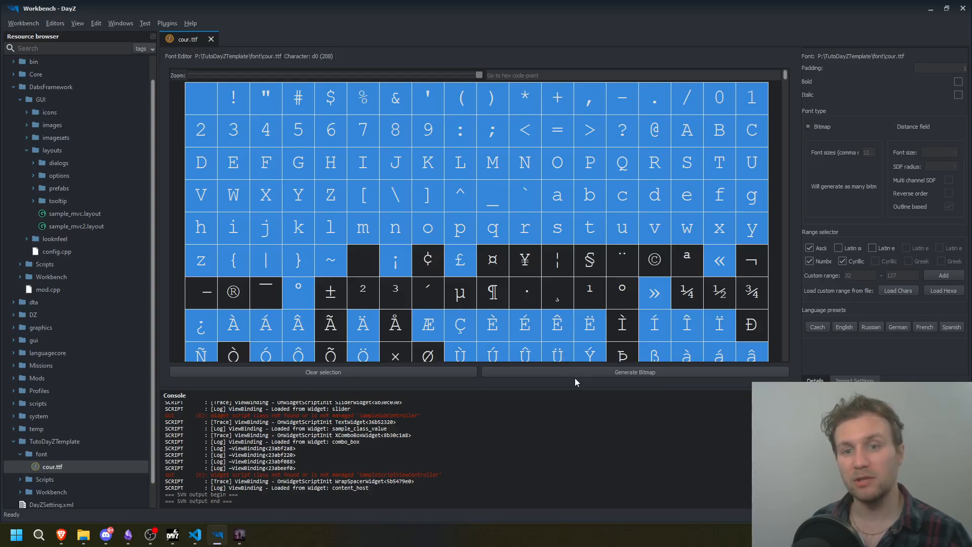
pyautogui.click(635, 373)
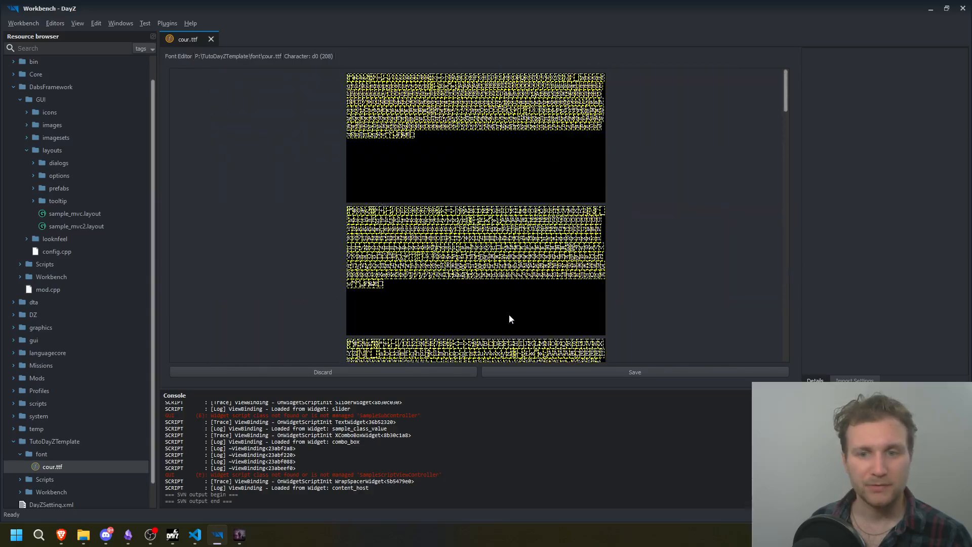
# Step: Save the bitmap font as CourierNew in P:\TutoDayZTemplate\font and close the font editor
pyautogui.click(634, 373)
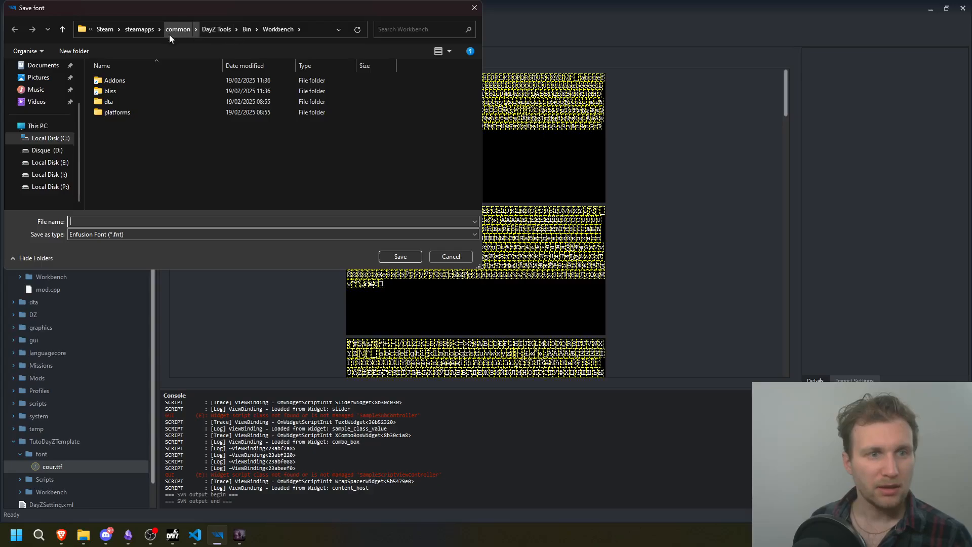
pyautogui.click(49, 187)
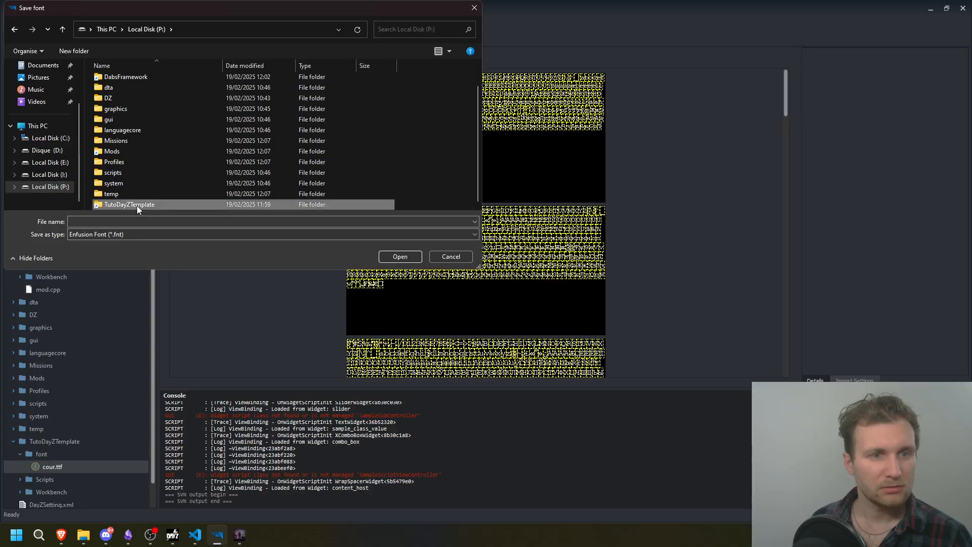
pyautogui.doubleClick(128, 205)
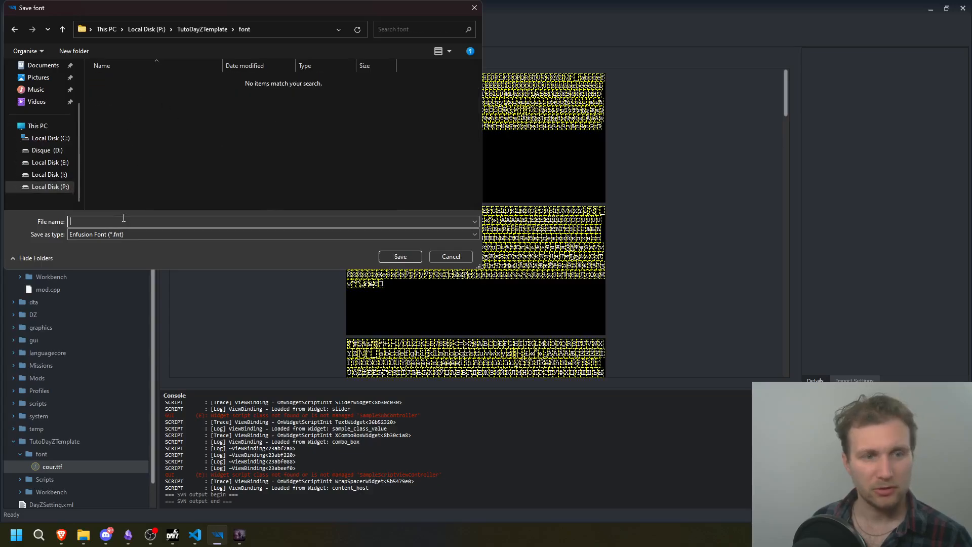
pyautogui.write('CourierNew')
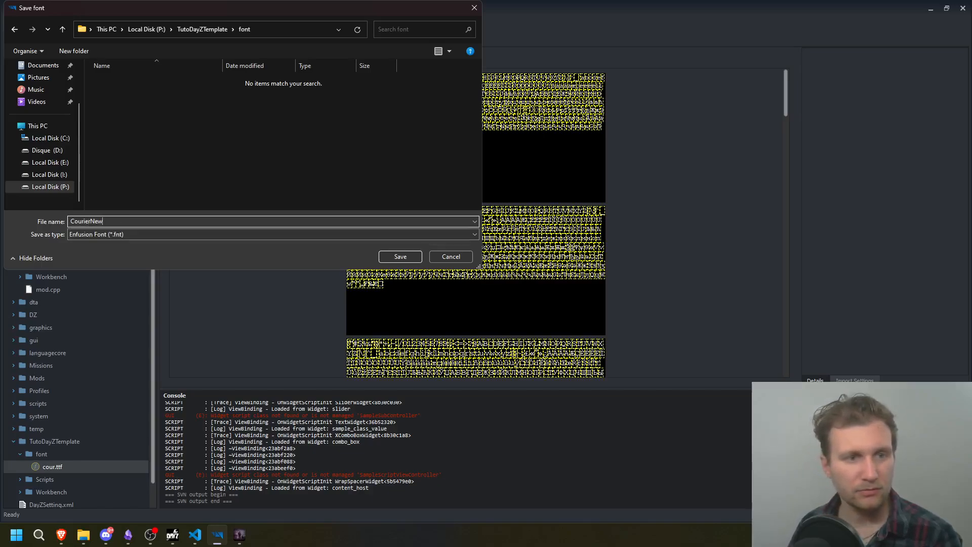
pyautogui.click(400, 256)
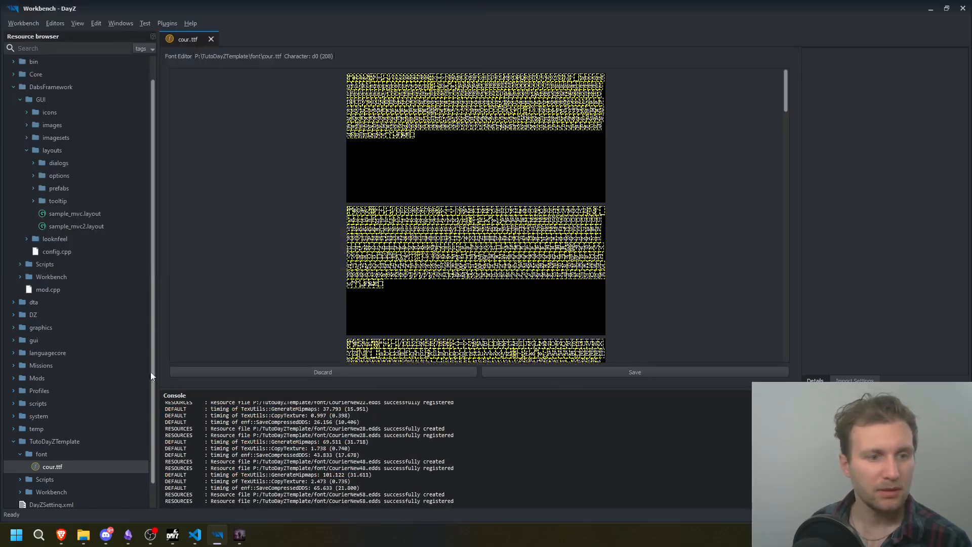
pyautogui.click(211, 38)
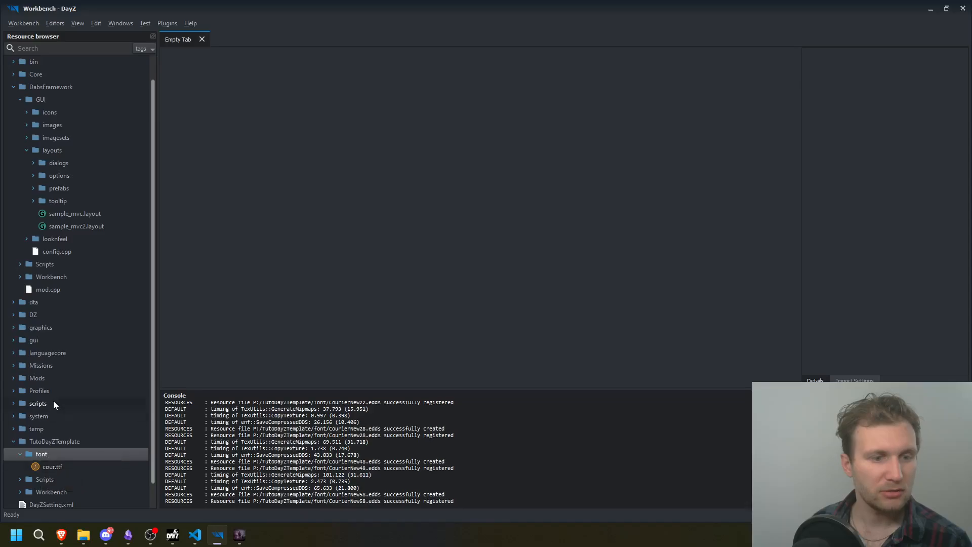
pyautogui.doubleClick(68, 188)
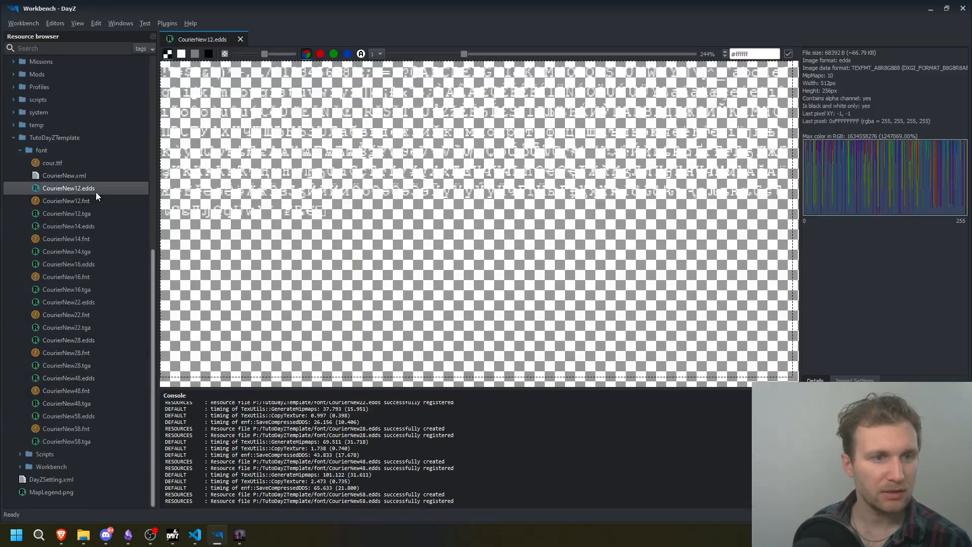
pyautogui.click(67, 213)
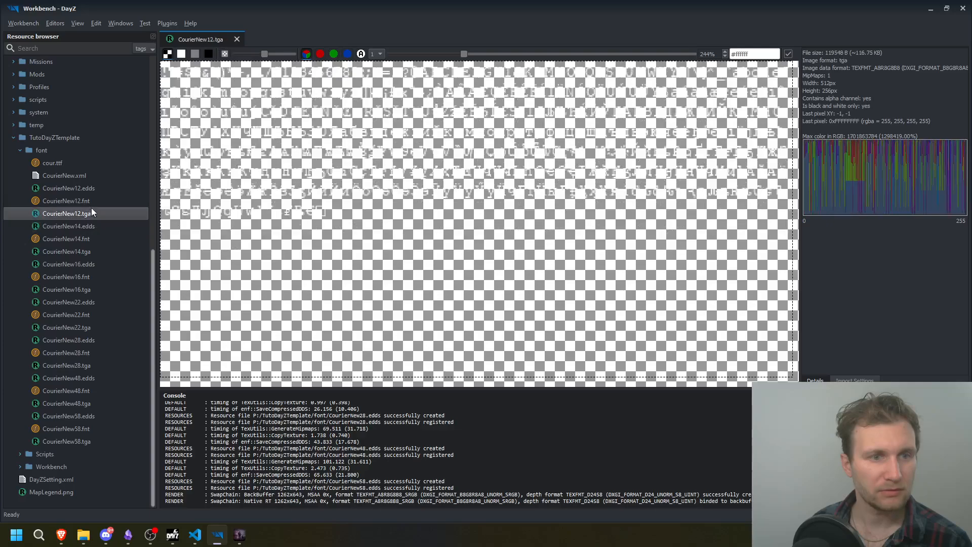
pyautogui.doubleClick(66, 201)
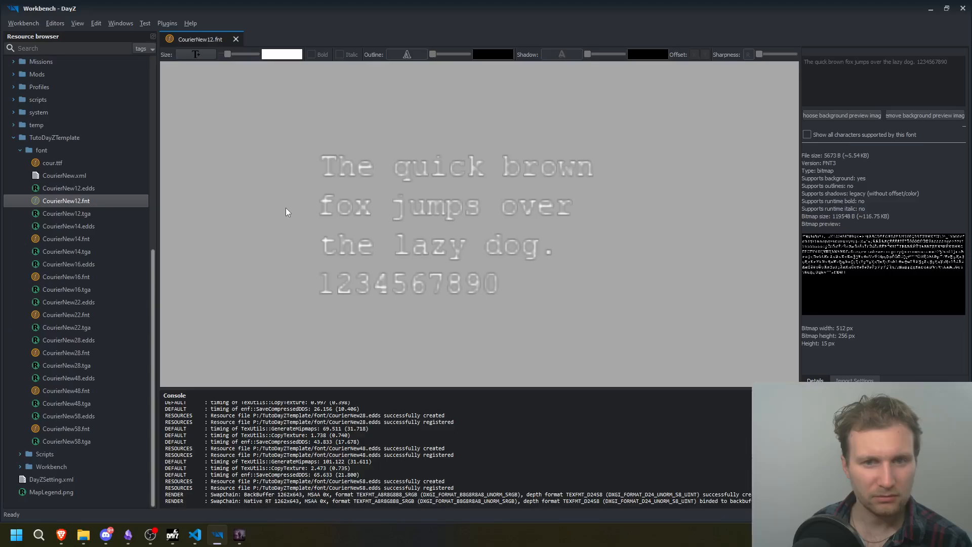
pyautogui.doubleClick(67, 213)
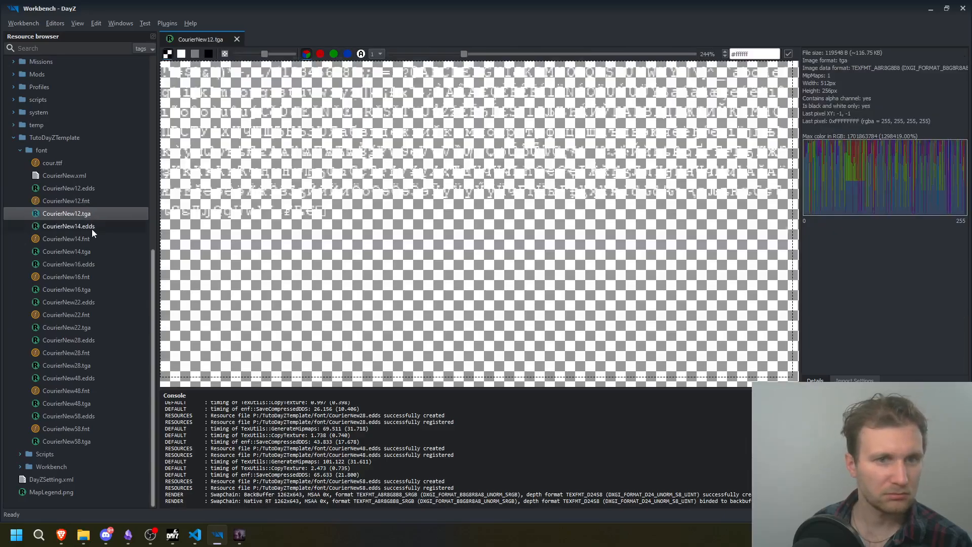
pyautogui.doubleClick(66, 277)
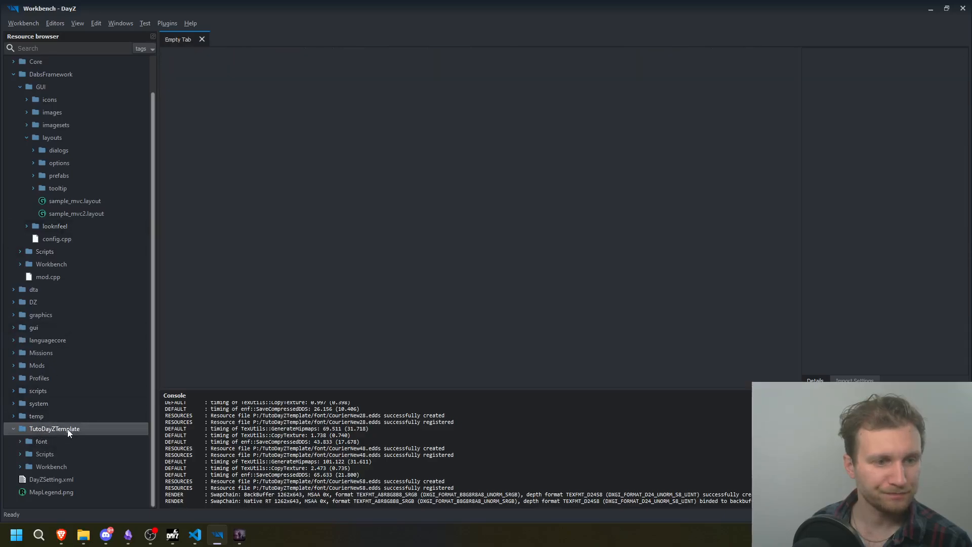
# Step: Create a new GUI layout file in the TutoDayZTemplate folder
pyautogui.rightClick(54, 429)
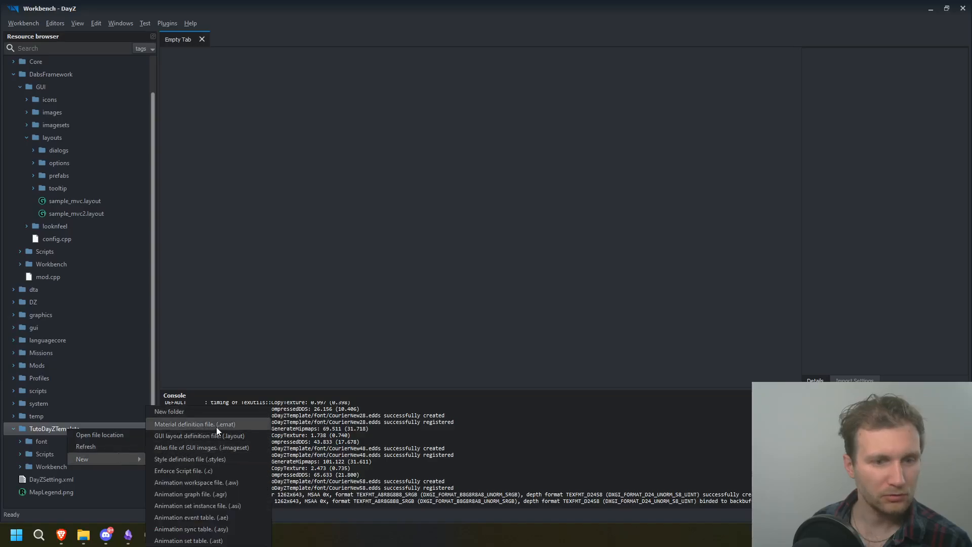
pyautogui.click(186, 424)
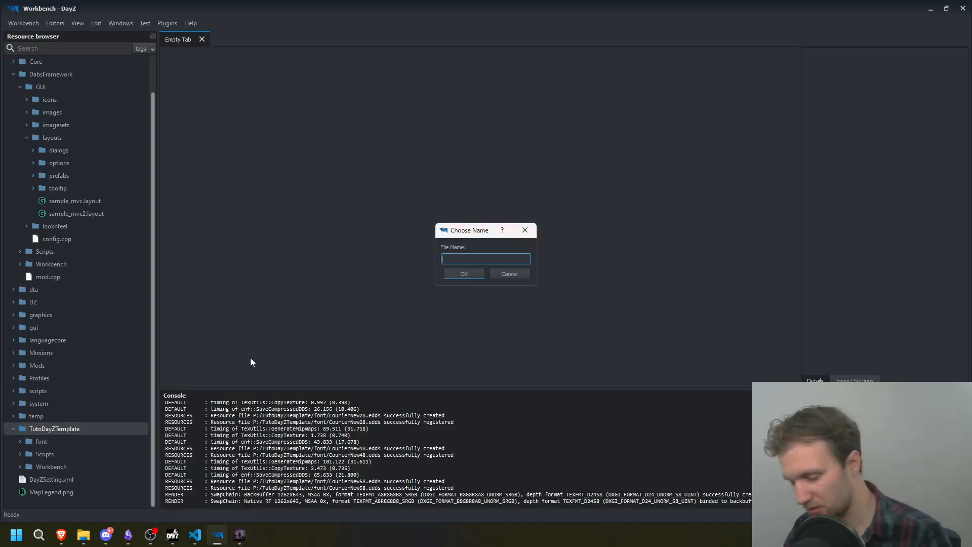
pyautogui.click(510, 273)
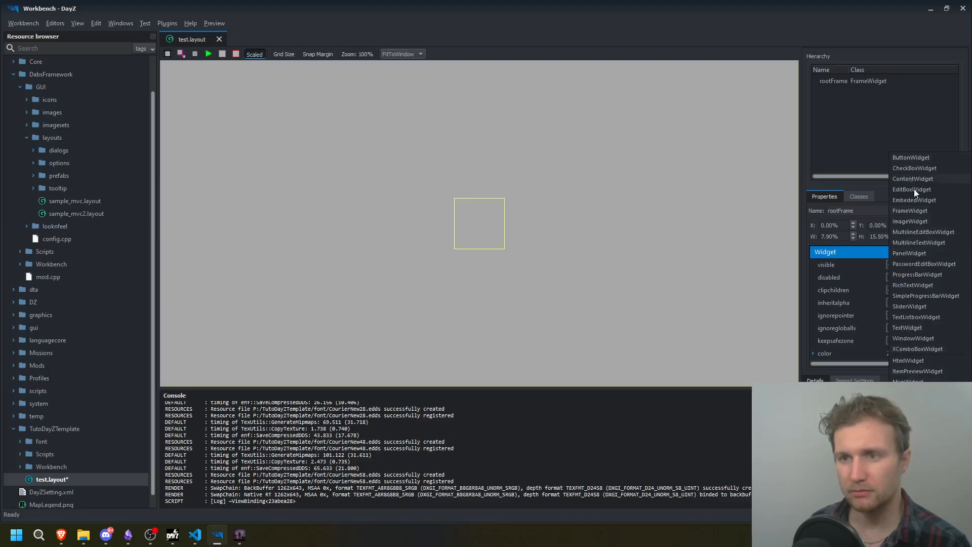
# Step: Make rootFrame an EmbededWidget and add a full-size PanelWidget inside it
pyautogui.click(913, 200)
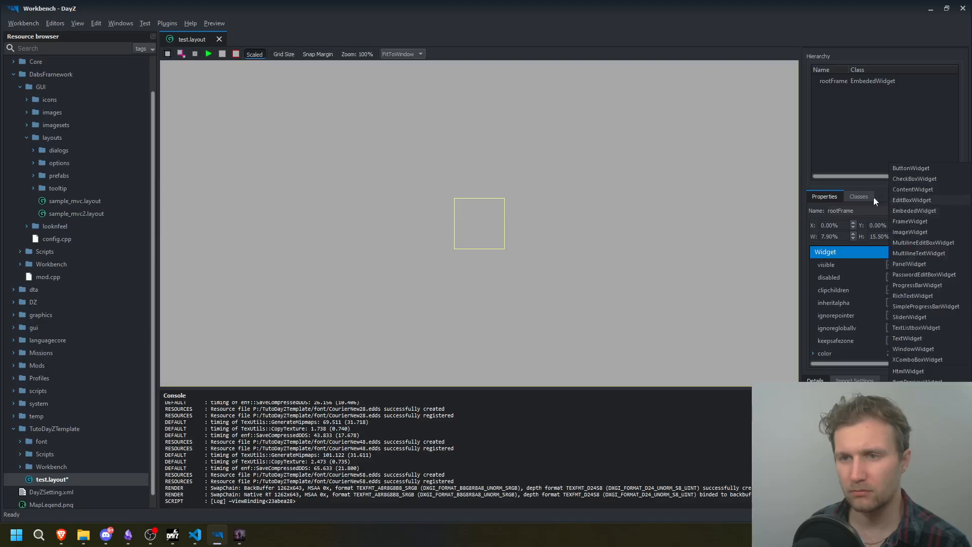
pyautogui.click(858, 196)
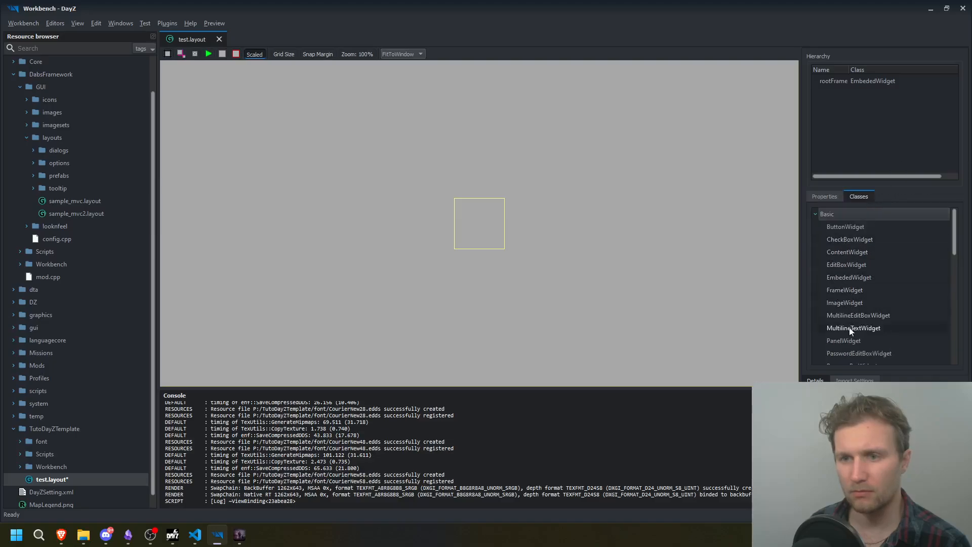
pyautogui.doubleClick(843, 340)
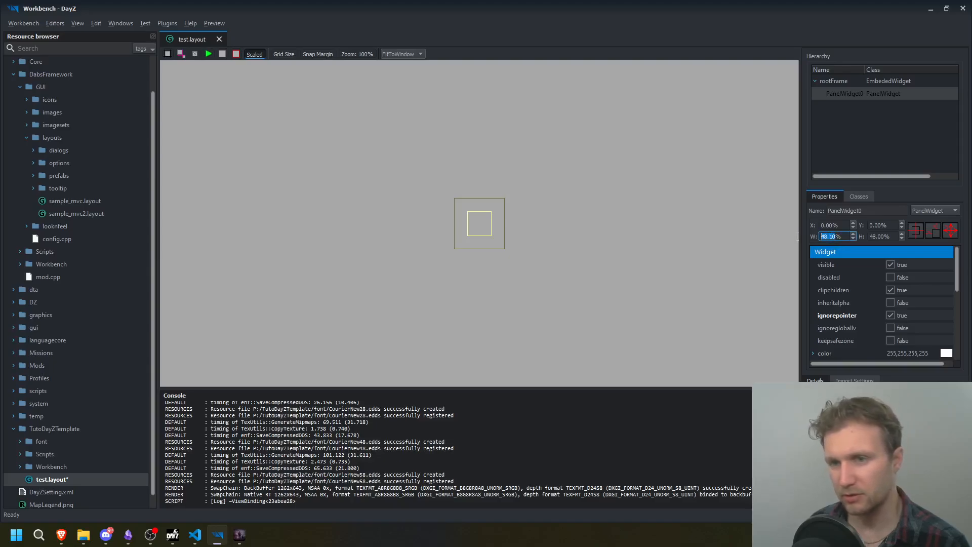
pyautogui.write('20%')
pyautogui.click(883, 236)
pyautogui.write('100')
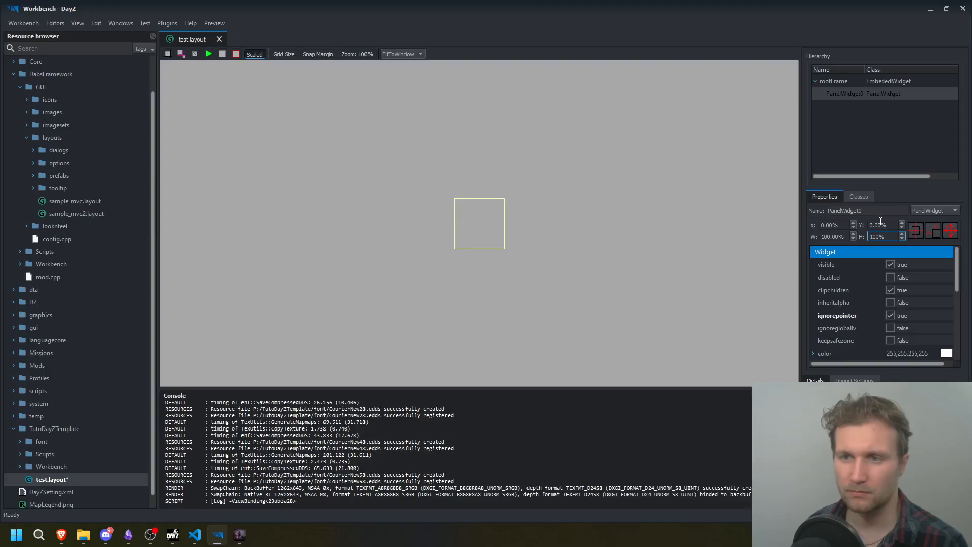
# Step: Colour the panel dark grey #1d1d1d and save test.layout
pyautogui.click(946, 353)
pyautogui.write('#1d1d1d')
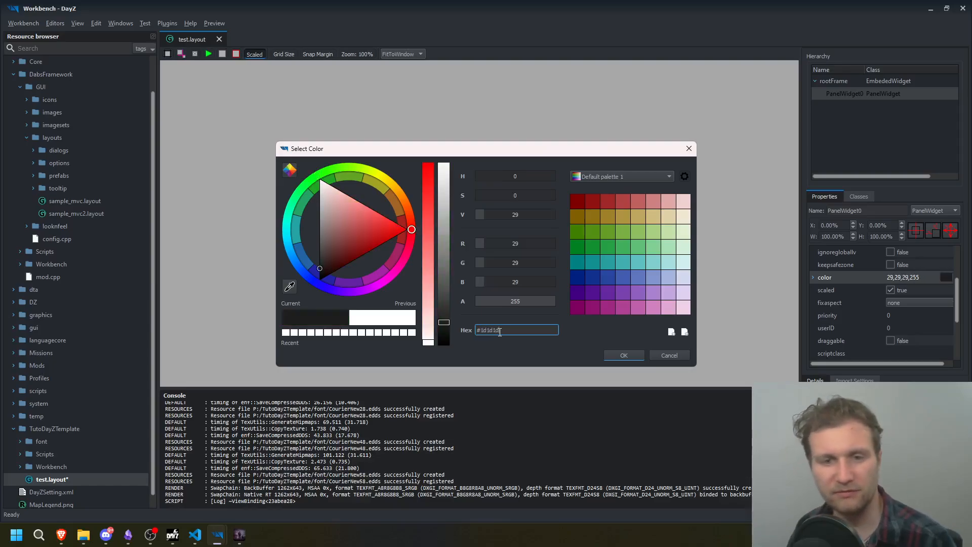
pyautogui.click(624, 355)
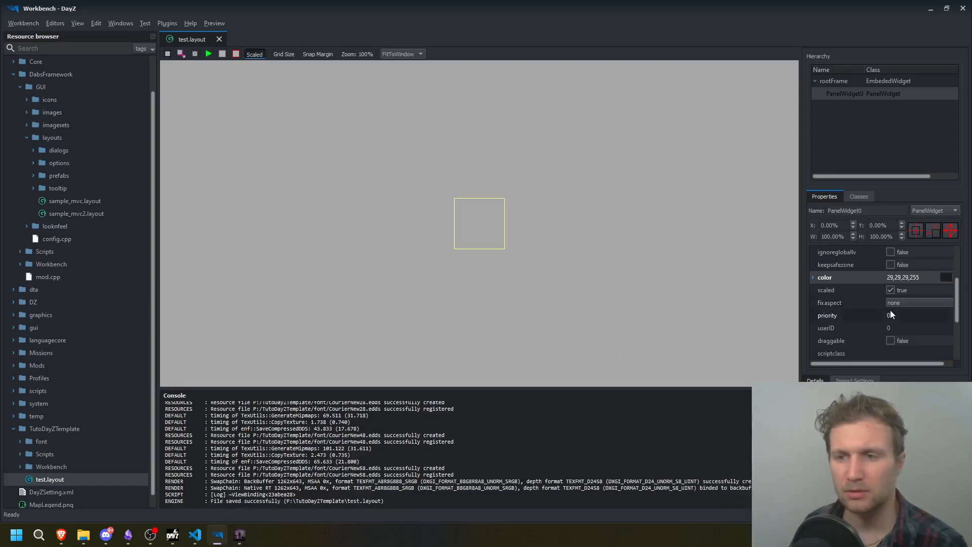
pyautogui.click(919, 289)
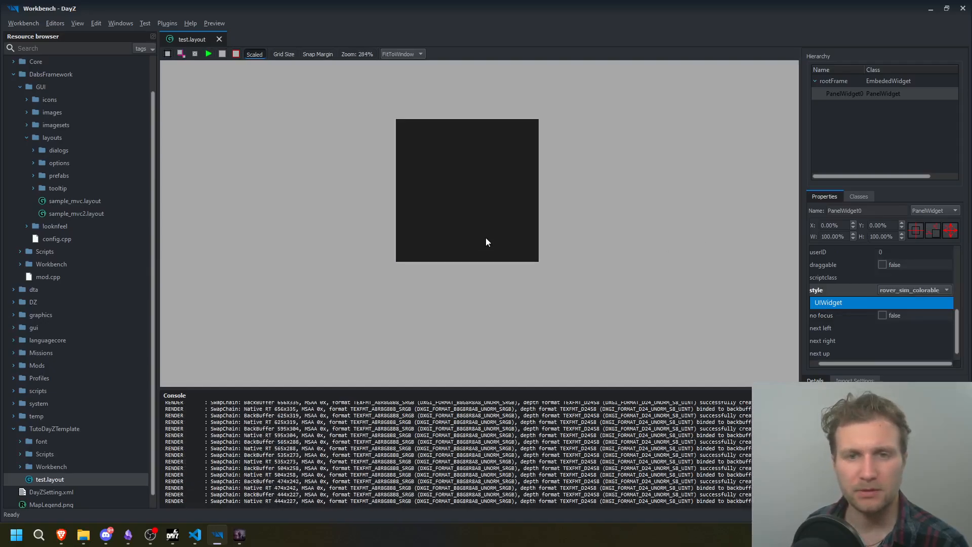
# Step: Add a TextWidget inside the panel reading 'Hello World'
pyautogui.click(859, 197)
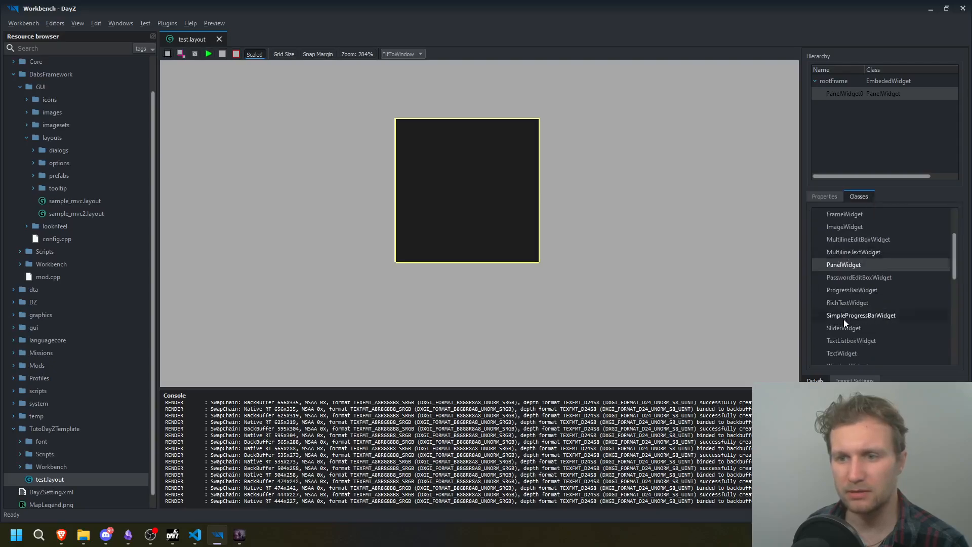
pyautogui.doubleClick(842, 353)
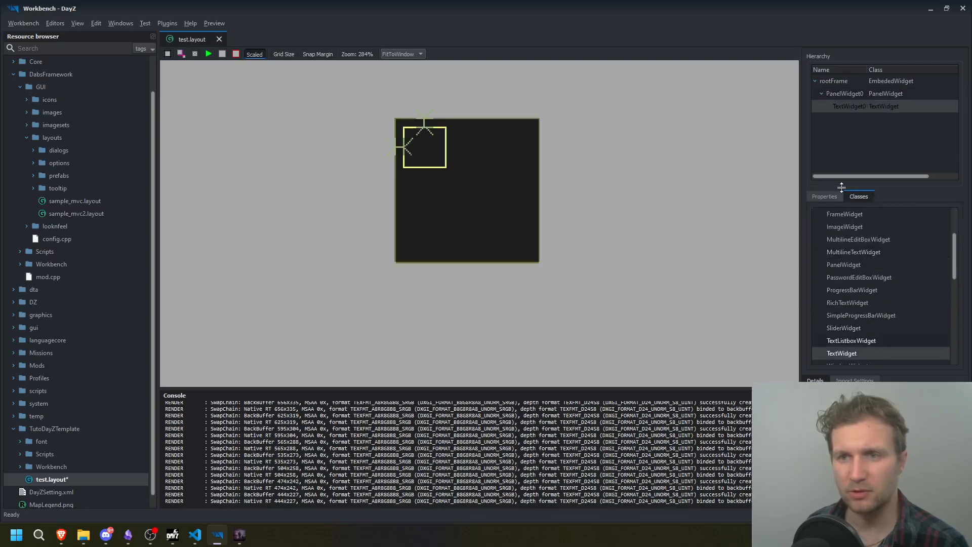
pyautogui.click(824, 196)
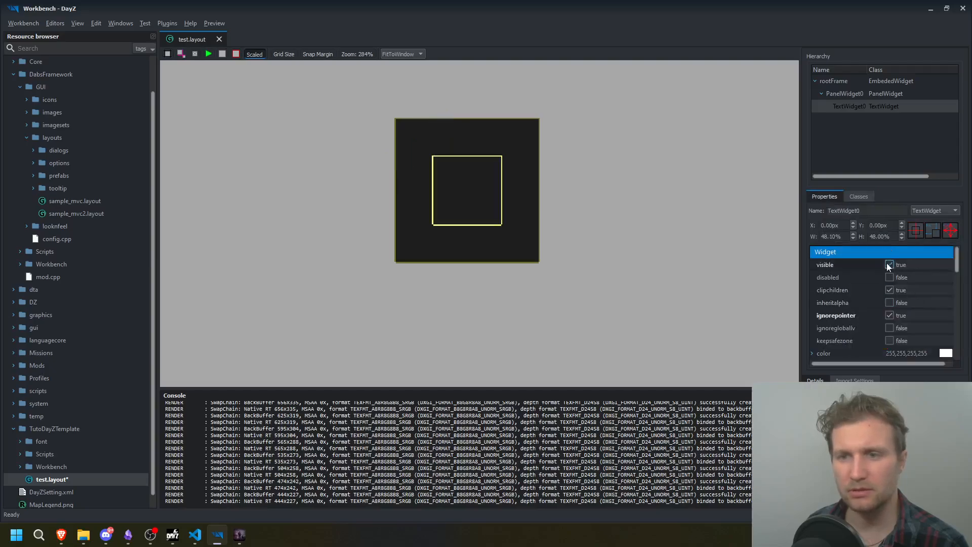
pyautogui.scroll(-3)
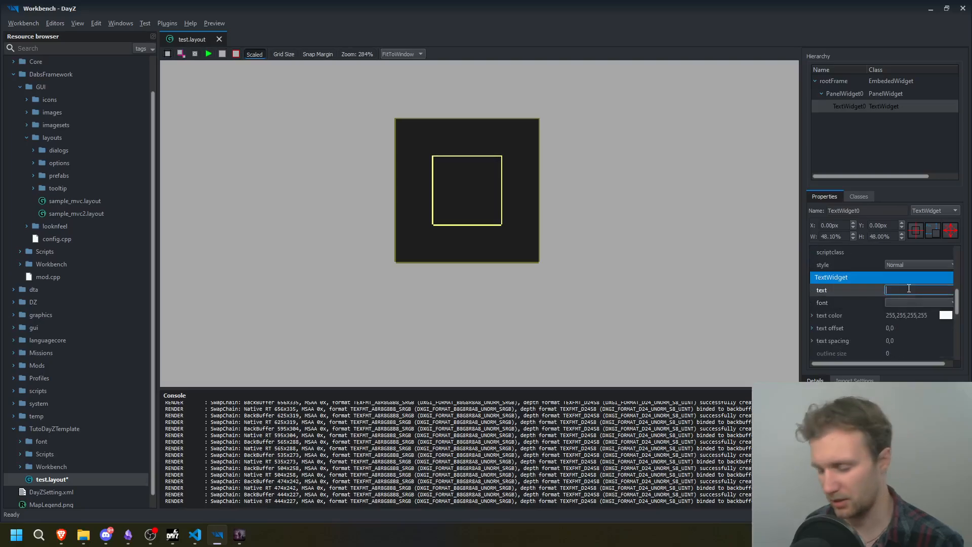
pyautogui.write('Hello W')
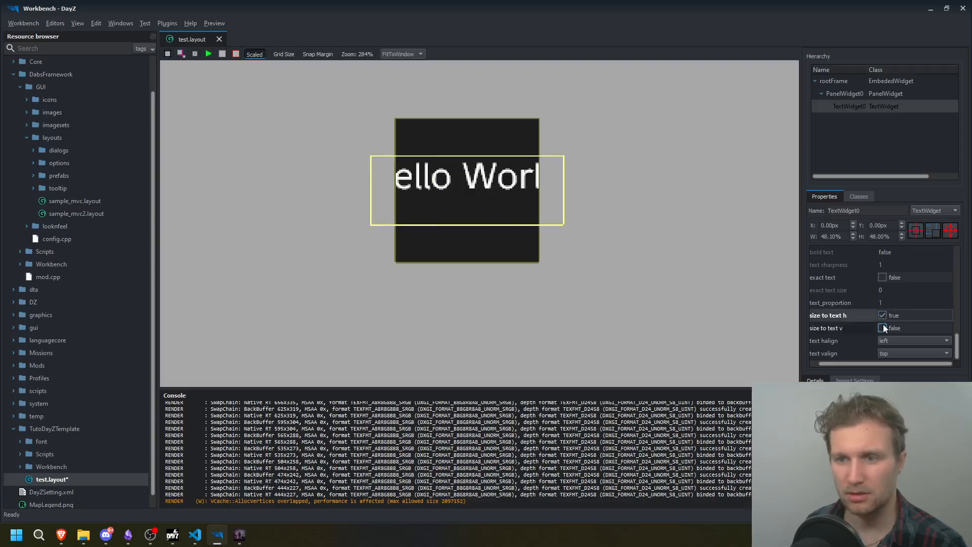
# Step: Widen the panel around the text and browse the available fonts list
pyautogui.click(845, 93)
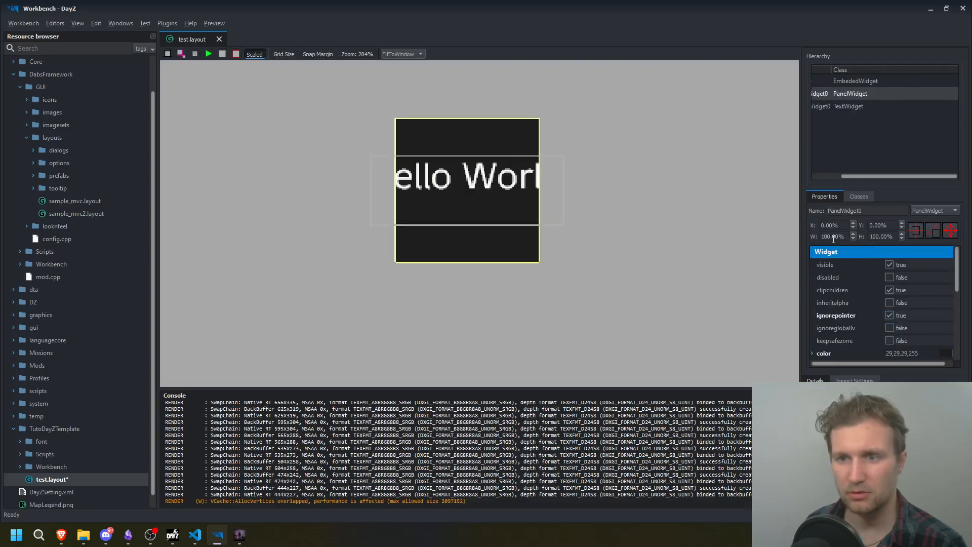
pyautogui.click(855, 81)
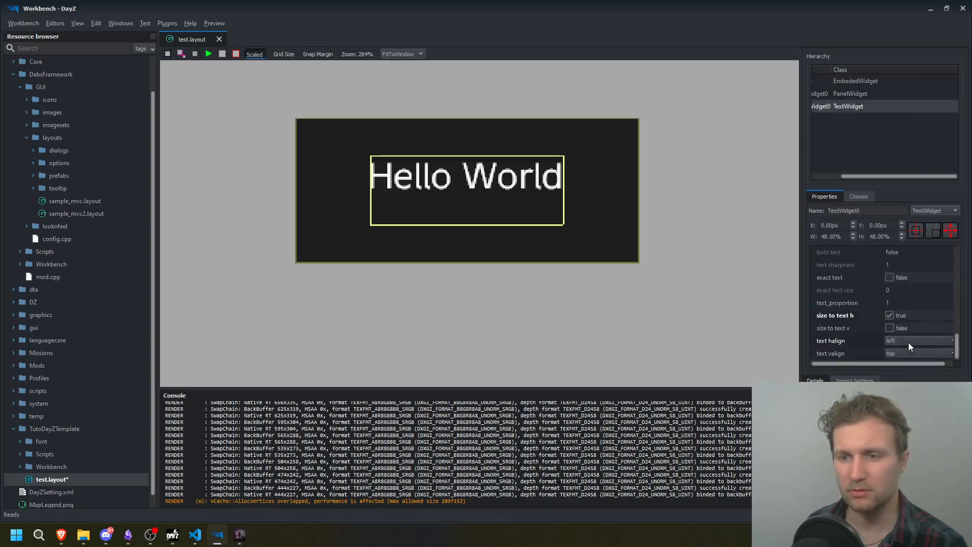
pyautogui.click(920, 353)
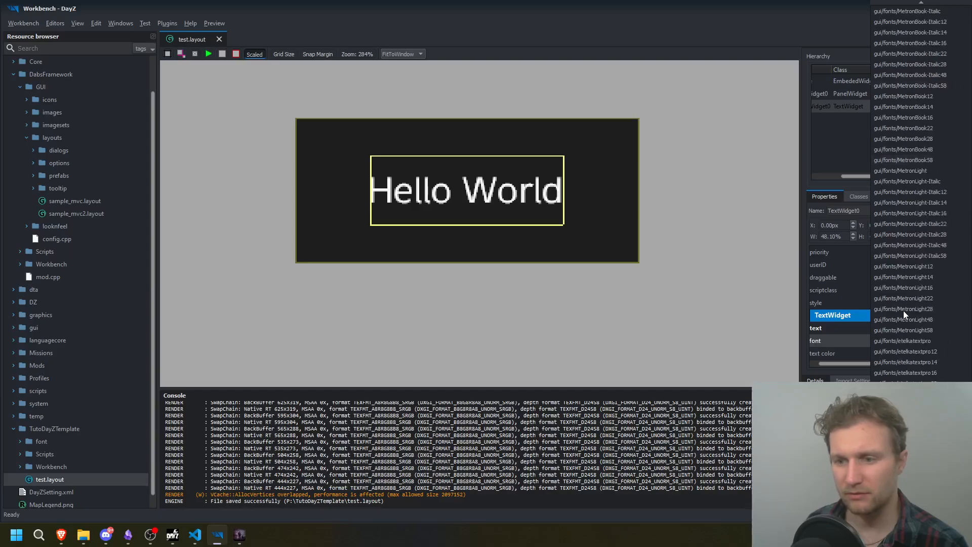
pyautogui.scroll(-3)
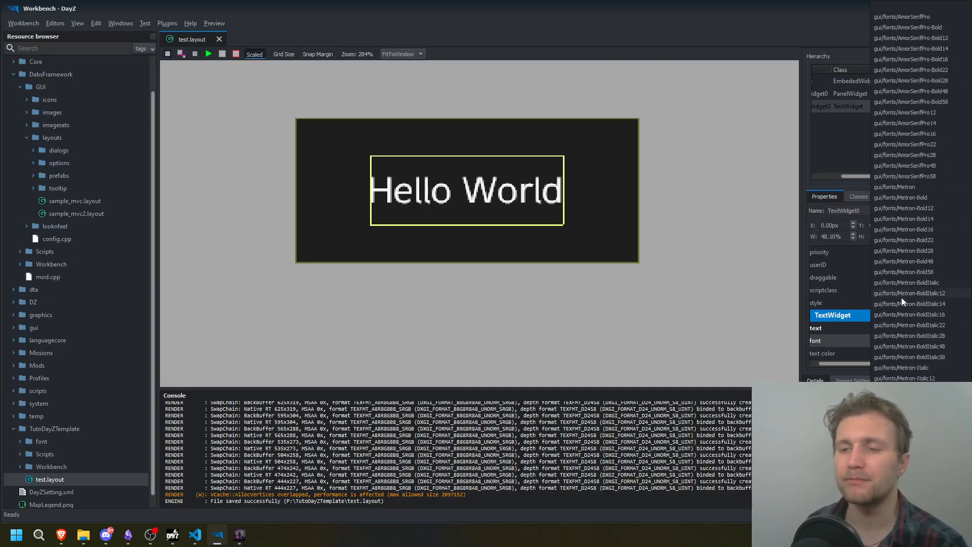
pyautogui.scroll(-3)
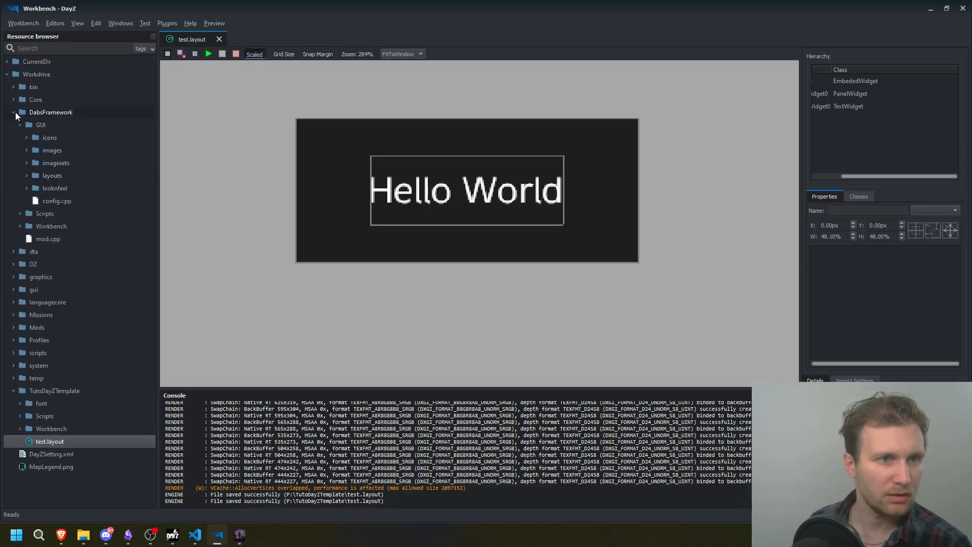
# Step: Expand gui/fonts in the Resource browser and open that folder on disk
pyautogui.click(16, 112)
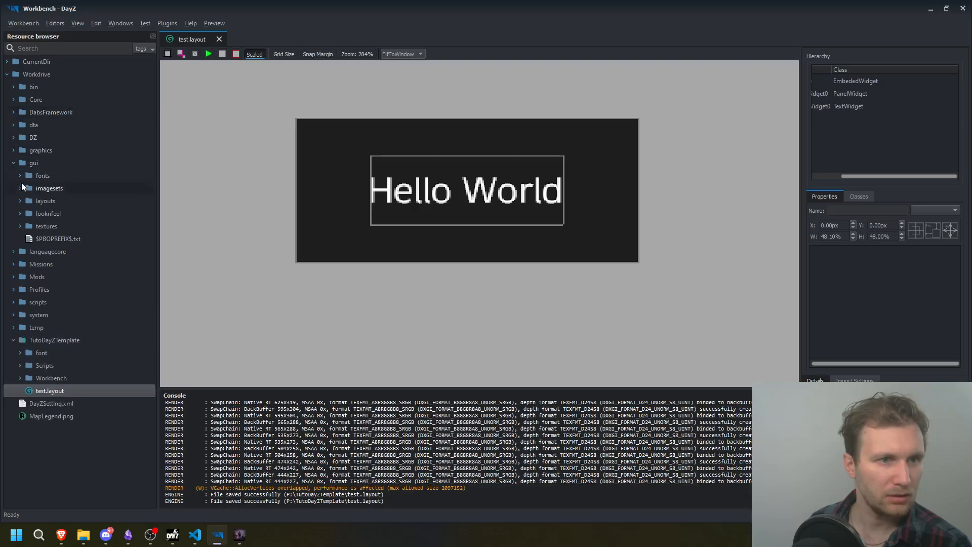
pyautogui.click(21, 175)
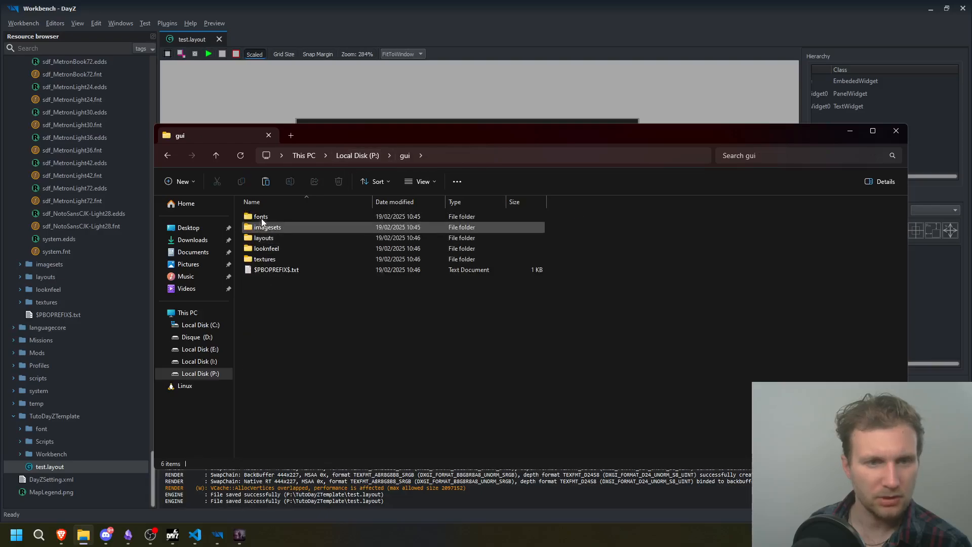
pyautogui.doubleClick(260, 215)
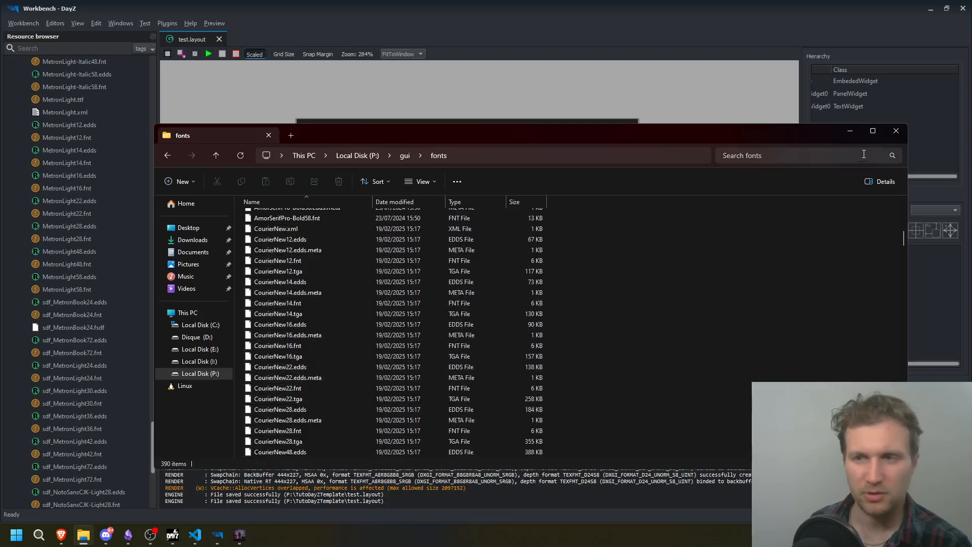
# Step: Back in the layout editor, select TextWidget0 and scroll to its font property
pyautogui.click(897, 130)
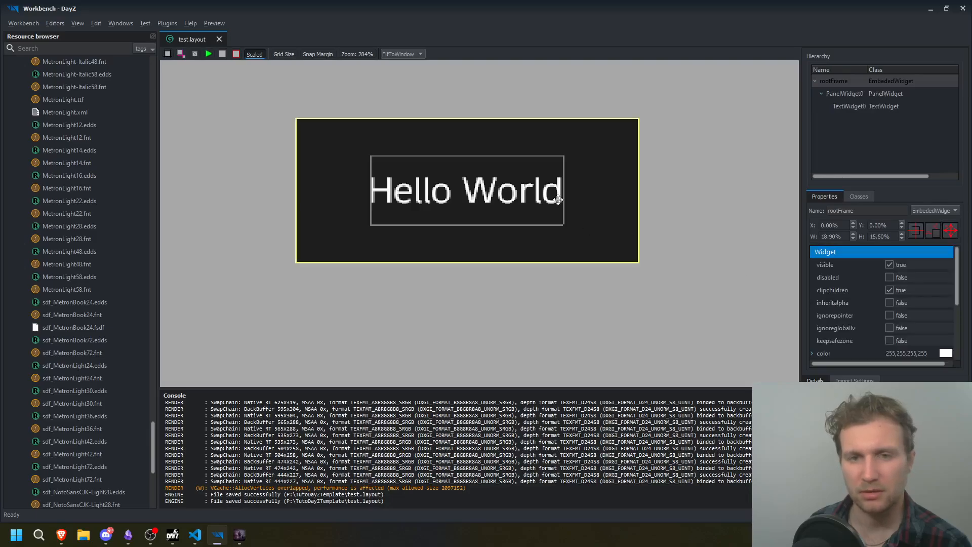
pyautogui.click(849, 106)
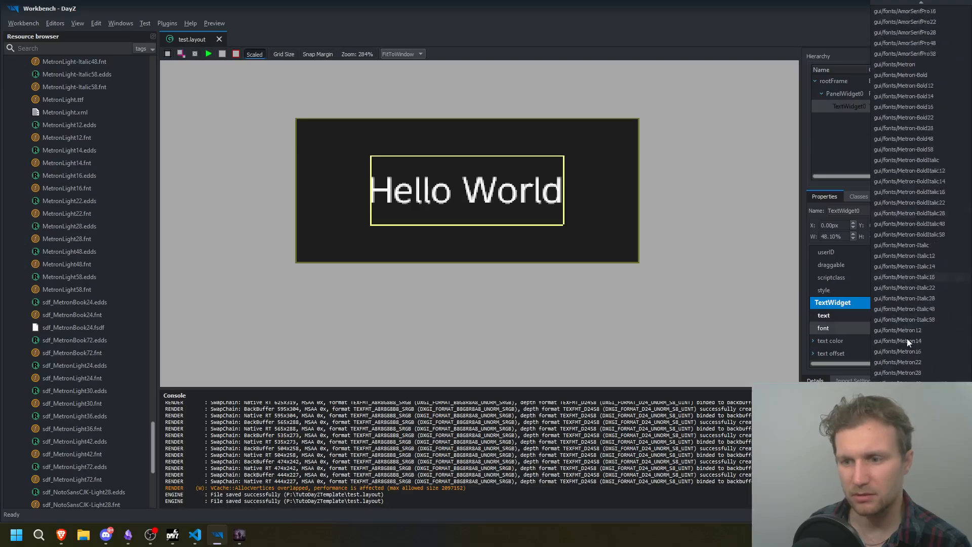
pyautogui.scroll(-3)
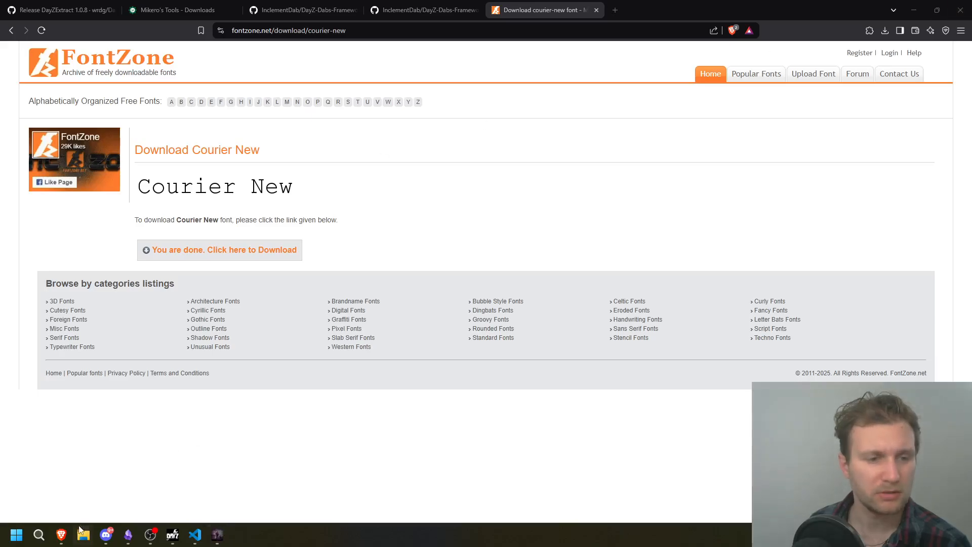
# Step: Browse P:\TutoDayZTemplate to its Workbench folder to relaunch the project
pyautogui.click(84, 535)
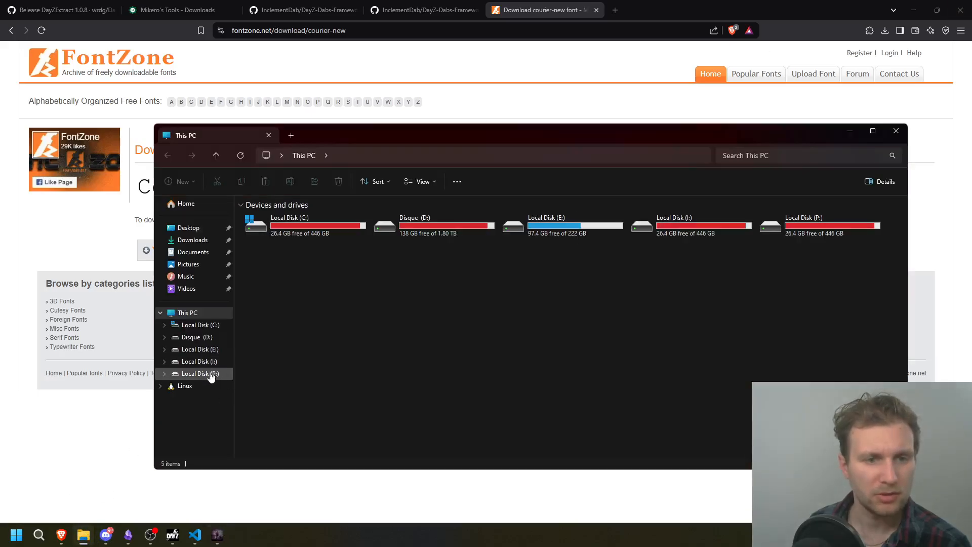
pyautogui.doubleClick(200, 374)
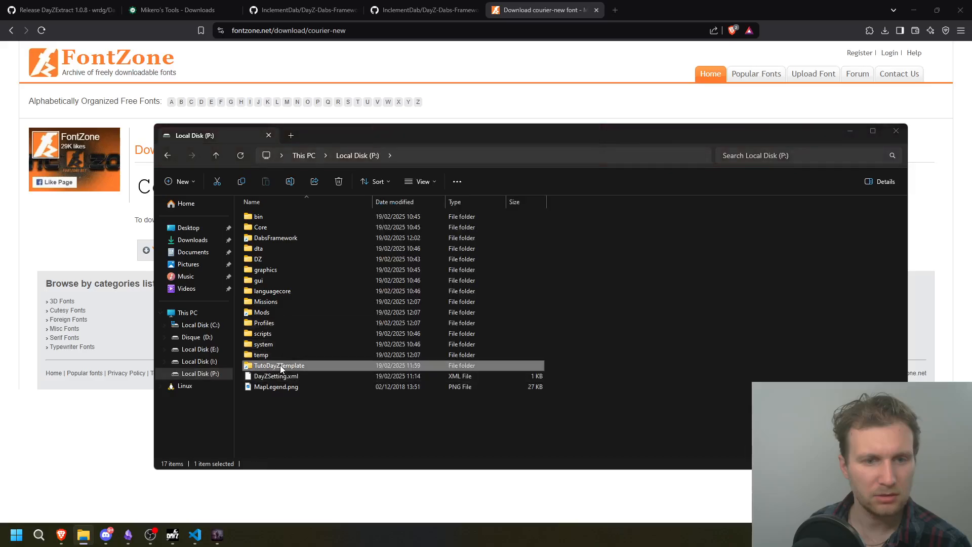
pyautogui.doubleClick(279, 365)
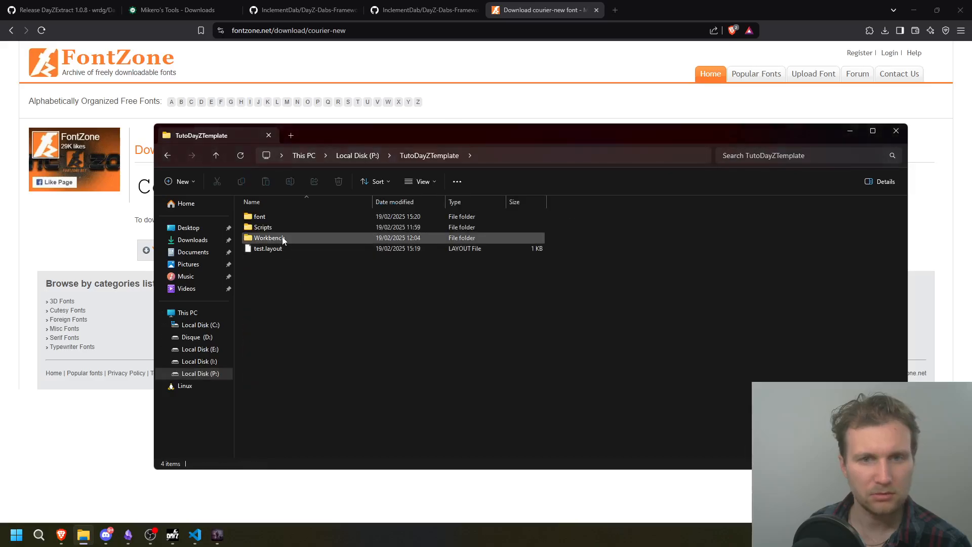
pyautogui.moveTo(276, 241)
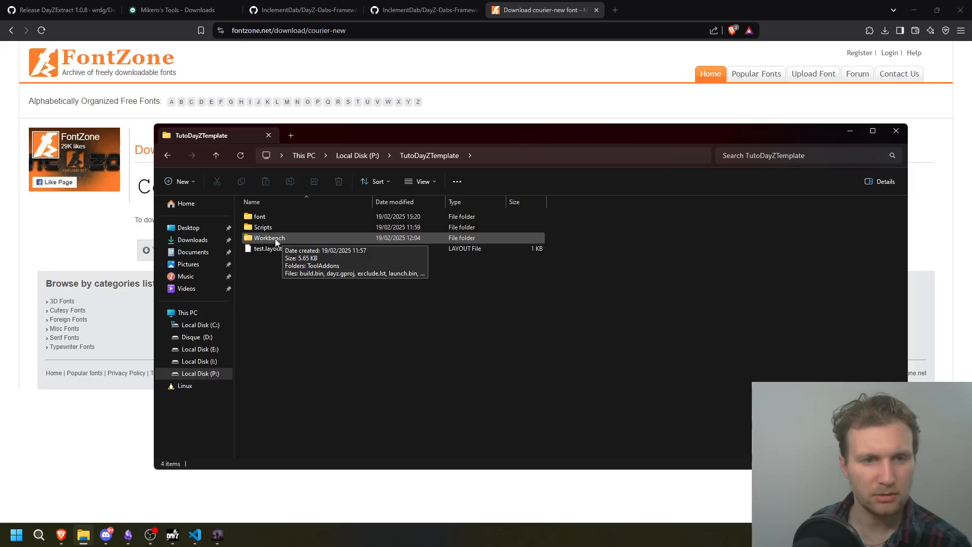
pyautogui.doubleClick(269, 237)
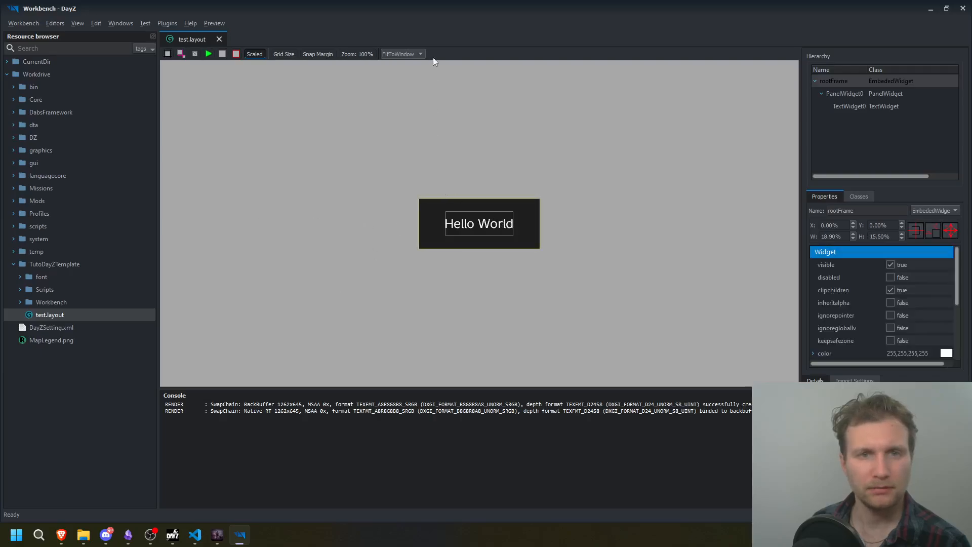
# Step: Set the layout preview resolution to 1920x1080
pyautogui.click(420, 53)
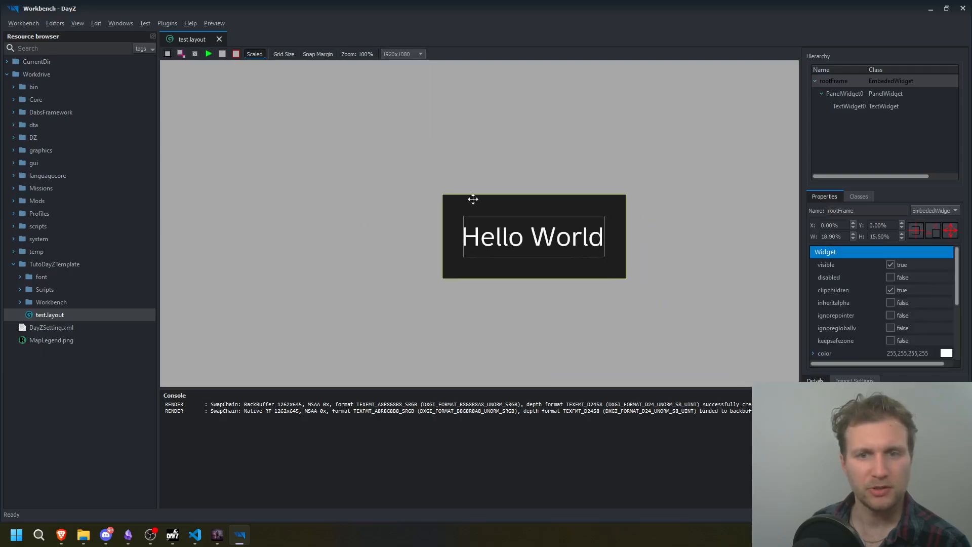
pyautogui.click(209, 53)
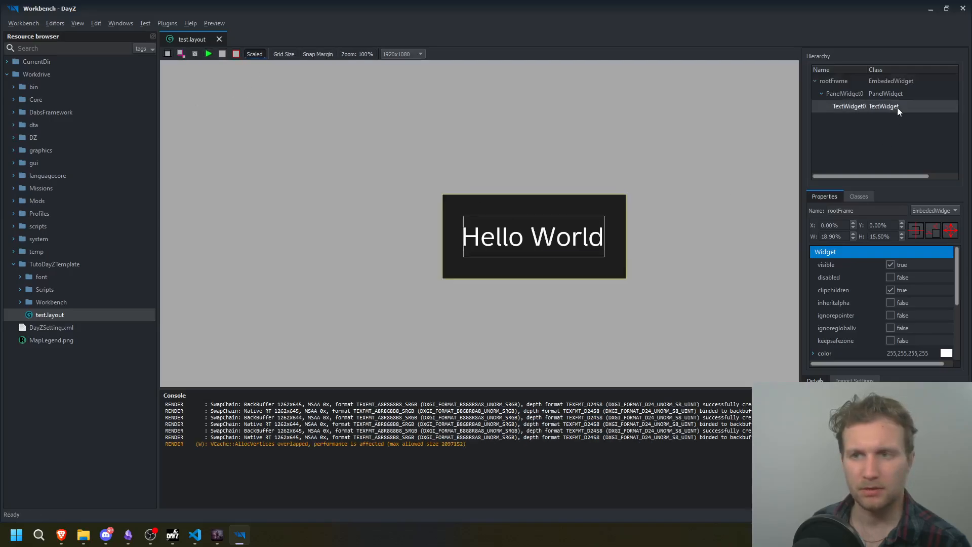
# Step: Set TextWidget0's font to gui/fonts/CourierNew and save the layout with Ctrl+S
pyautogui.click(883, 107)
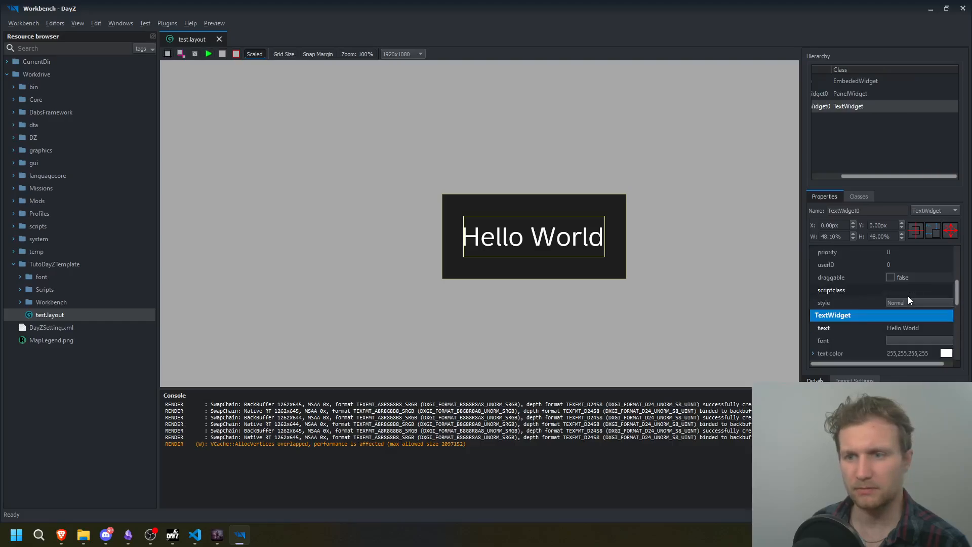
pyautogui.click(919, 340)
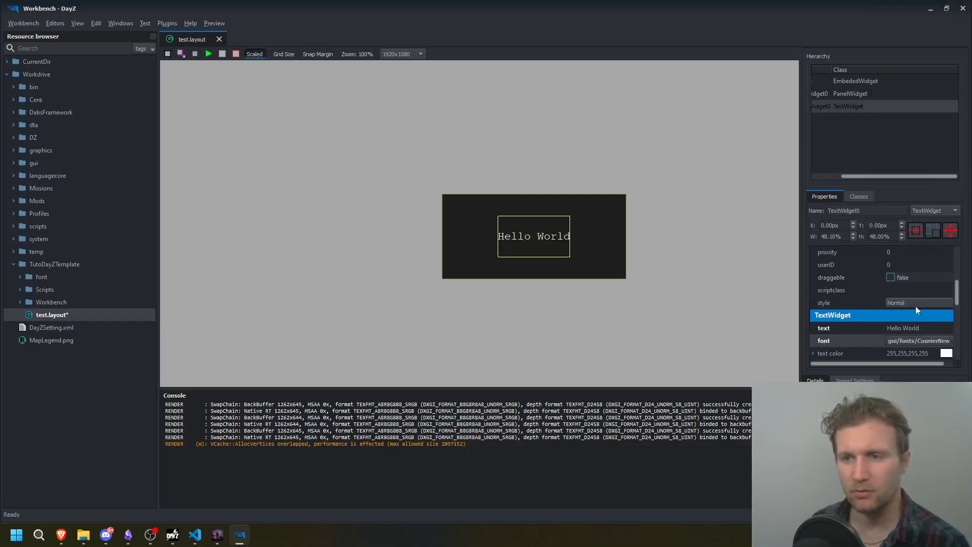
pyautogui.click(917, 340)
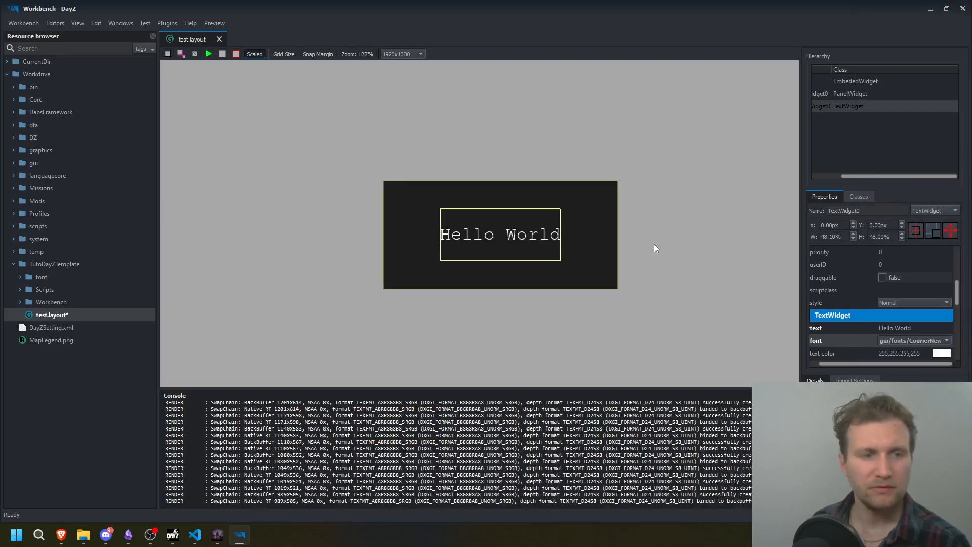
pyautogui.press('ctrl+s')
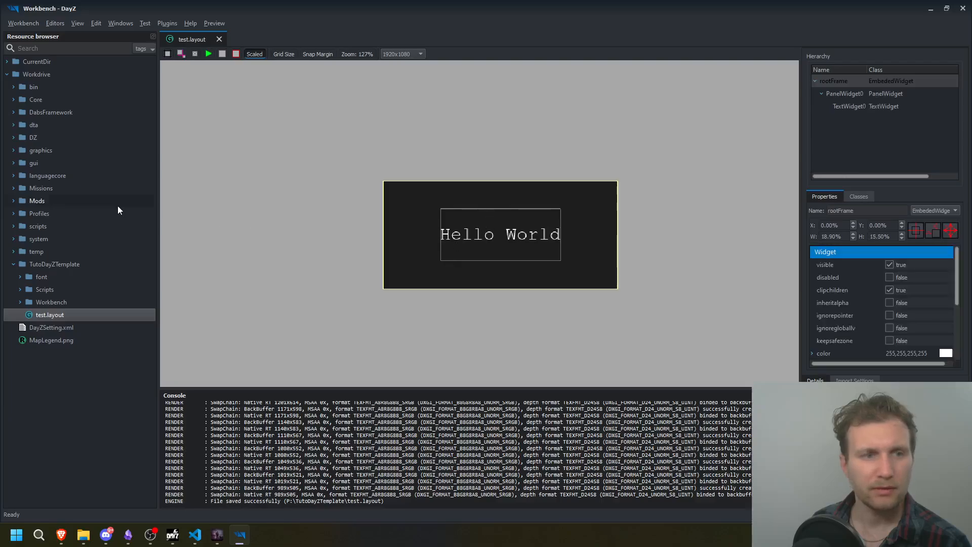
pyautogui.moveTo(431, 209)
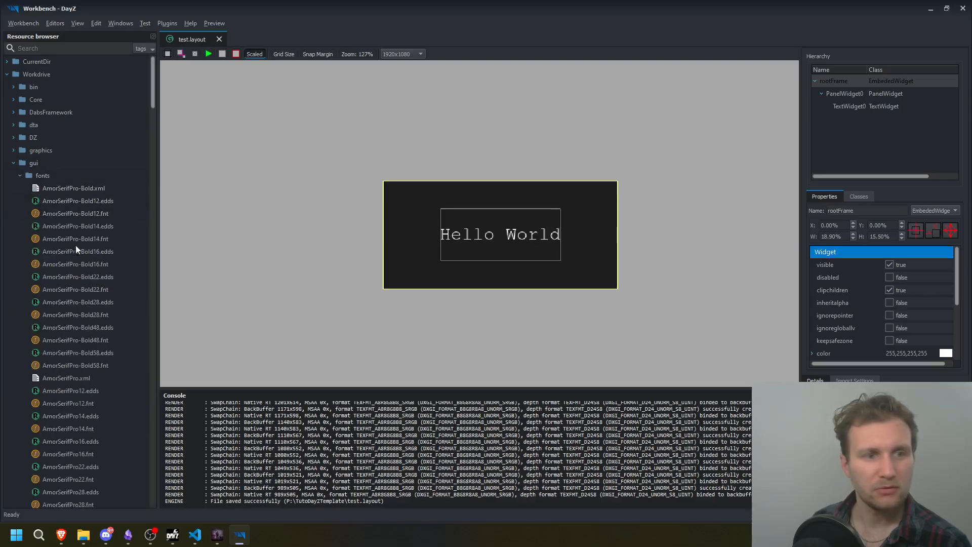
# Step: Browse the gui/fonts files, then launch test.layout in Visual Studio Code from Explorer
pyautogui.scroll(-3)
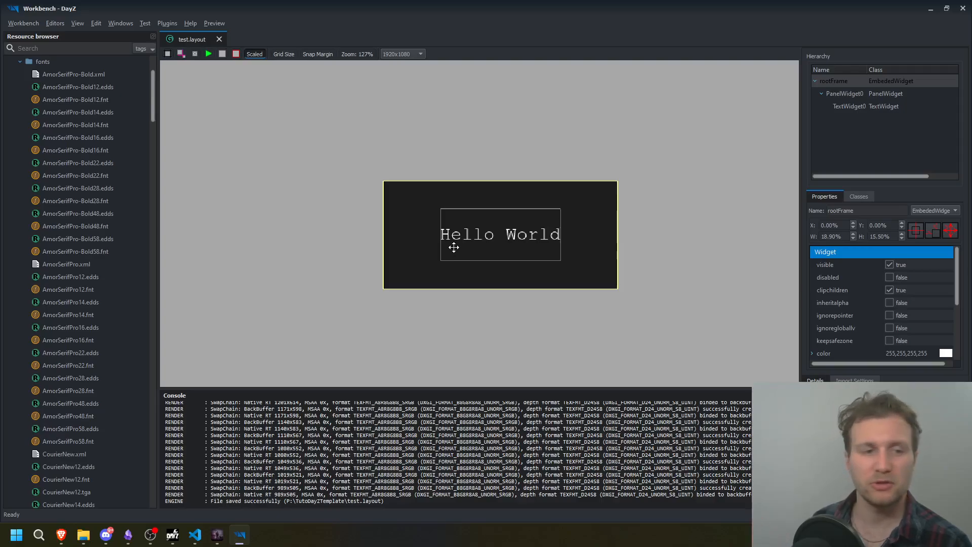
pyautogui.scroll(-3)
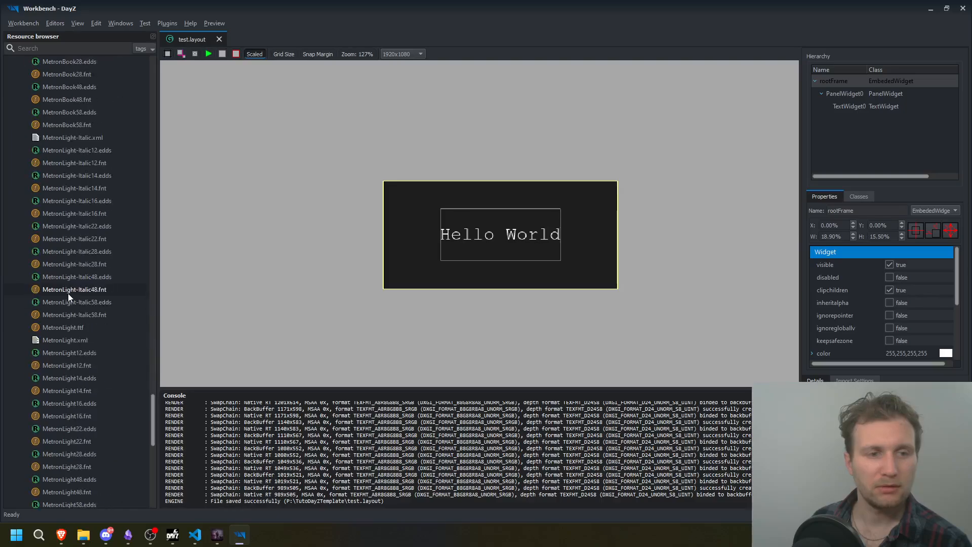
pyautogui.scroll(-3)
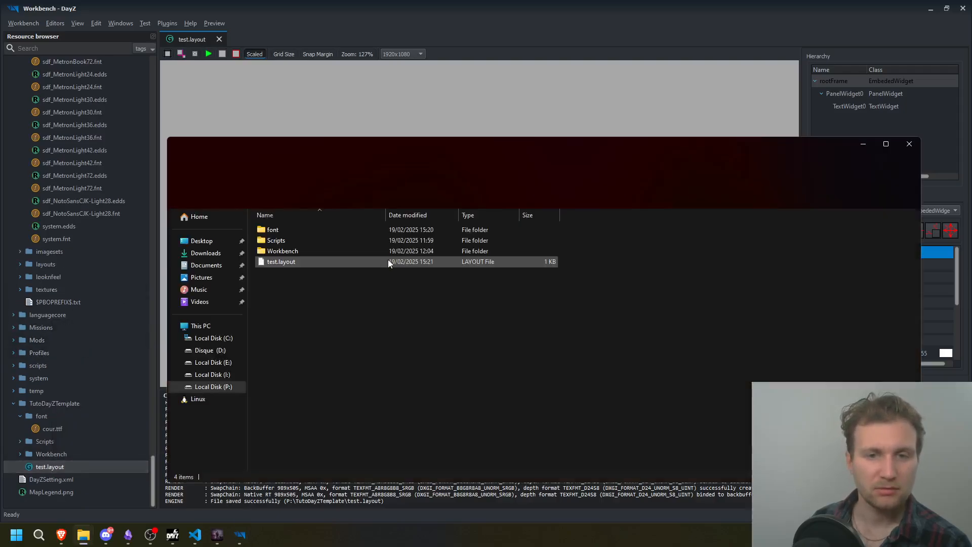
pyautogui.rightClick(282, 262)
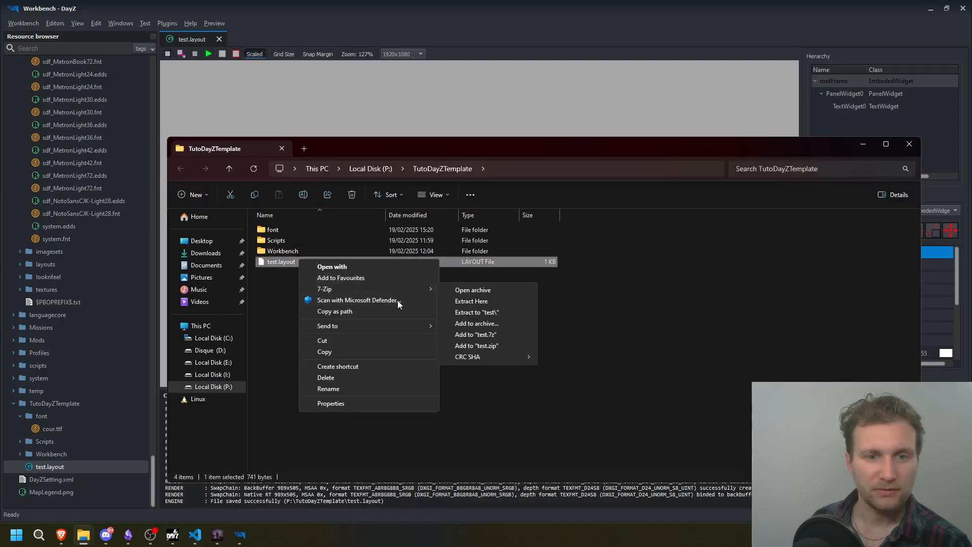
pyautogui.click(332, 267)
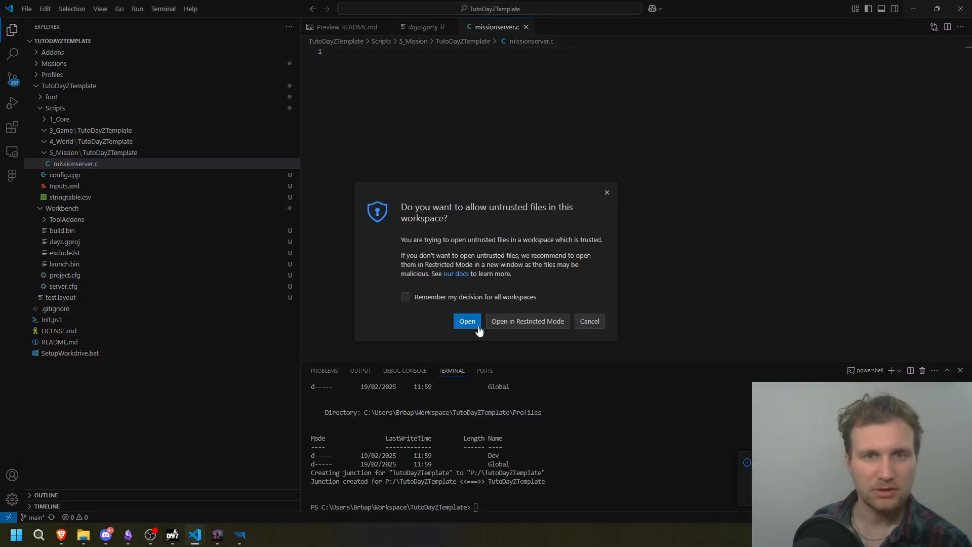
# Step: Trust the file and replace gui/fonts in the font line with TutoDayZTemplate/font
pyautogui.click(467, 321)
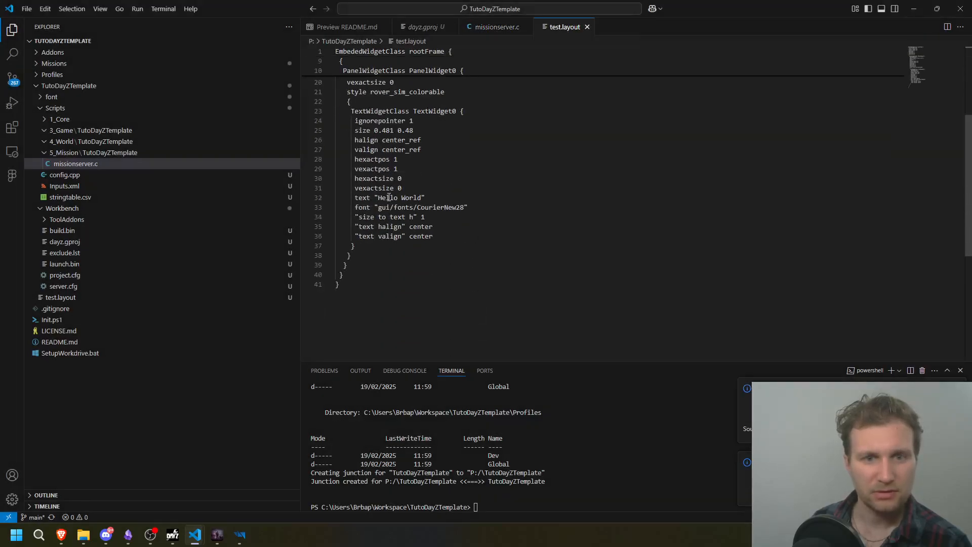
pyautogui.doubleClick(383, 206)
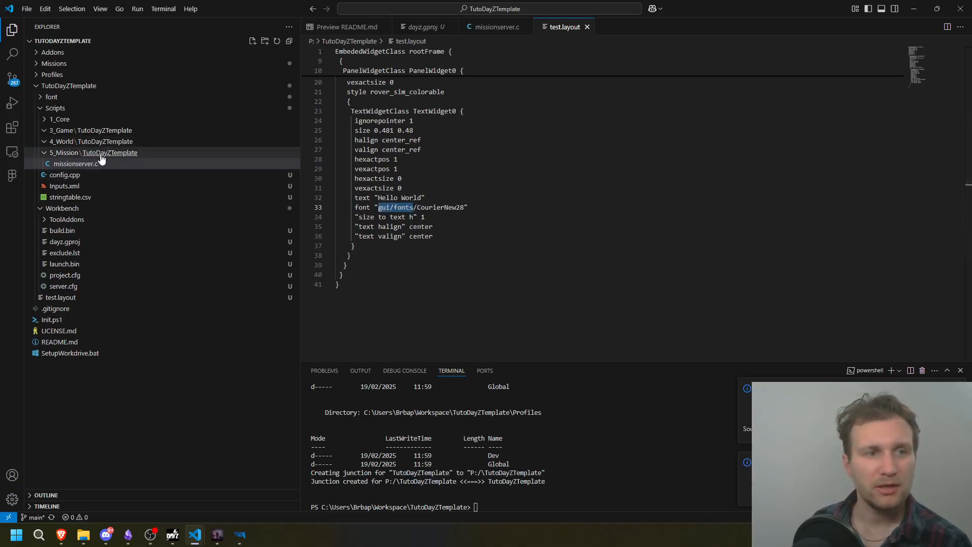
pyautogui.moveTo(81, 85)
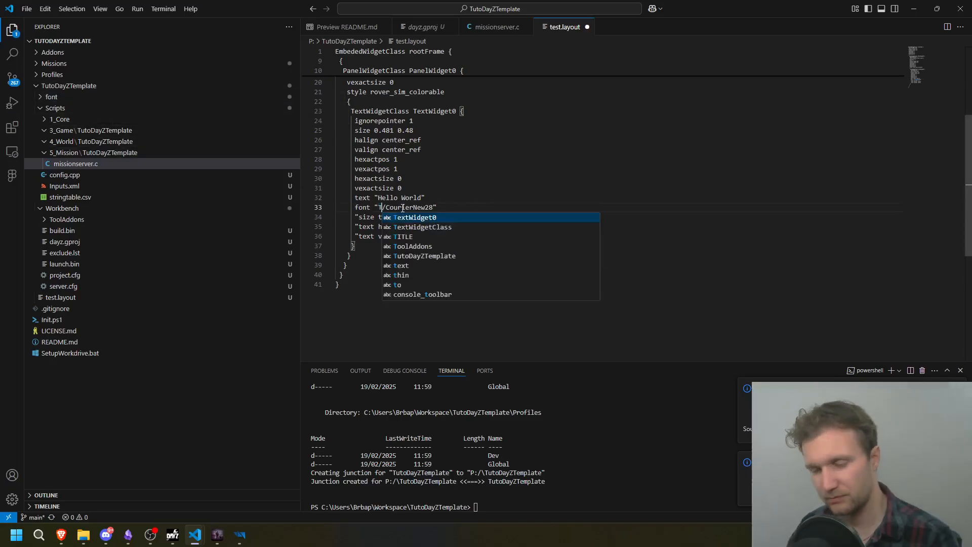
pyautogui.write('TutoDayZTemplate/')
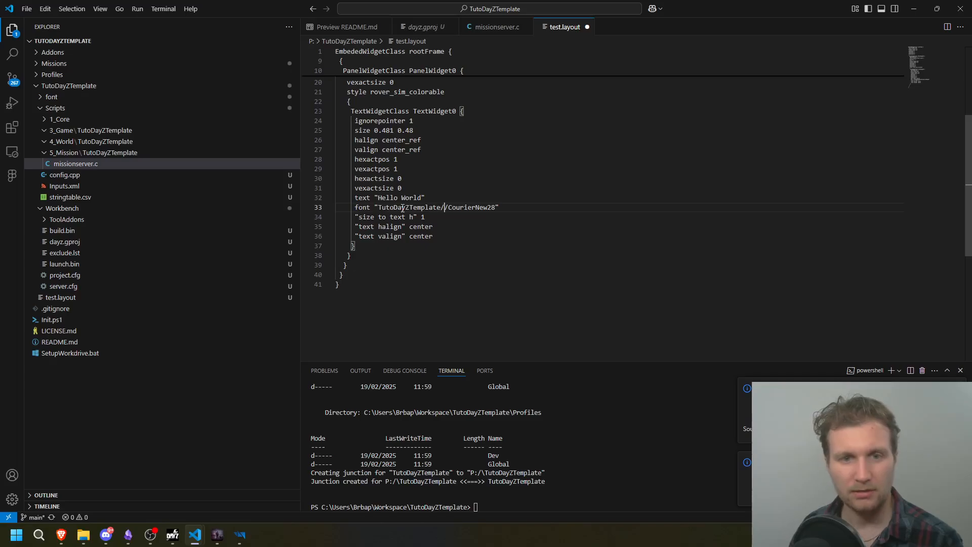
pyautogui.write('g')
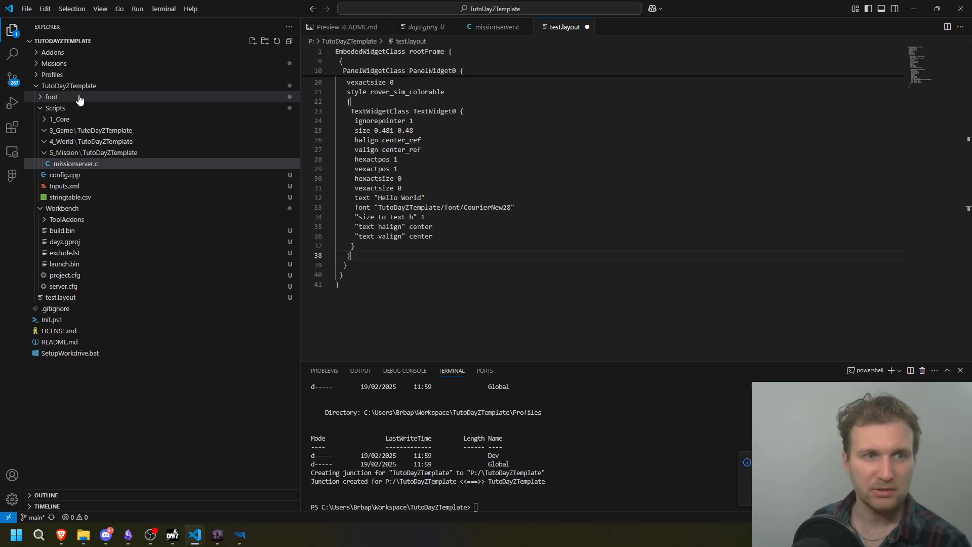
pyautogui.moveTo(118, 87)
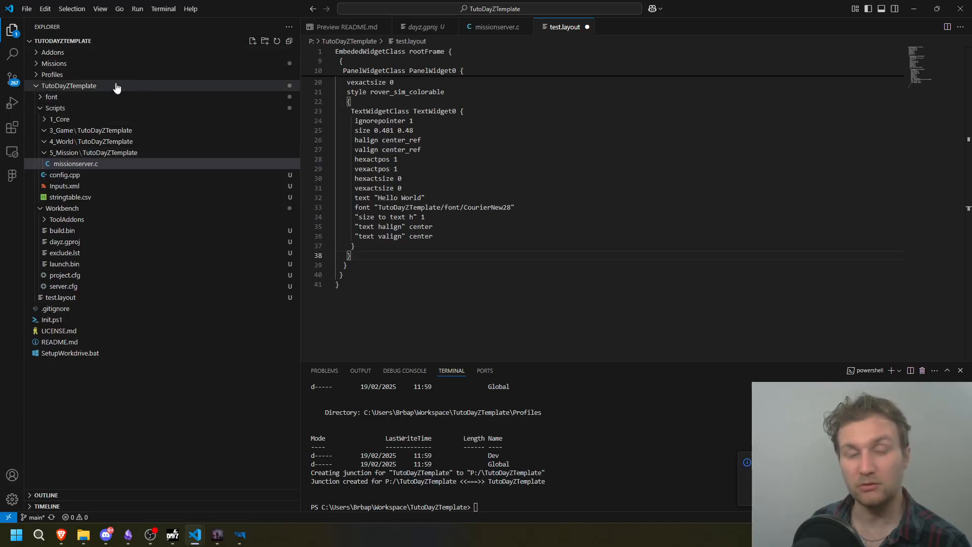
pyautogui.moveTo(161, 79)
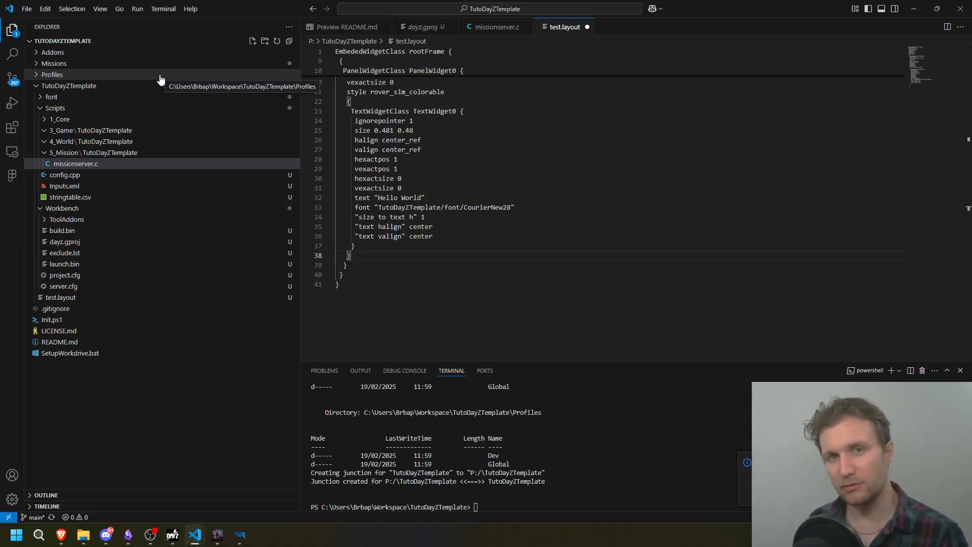
pyautogui.moveTo(145, 91)
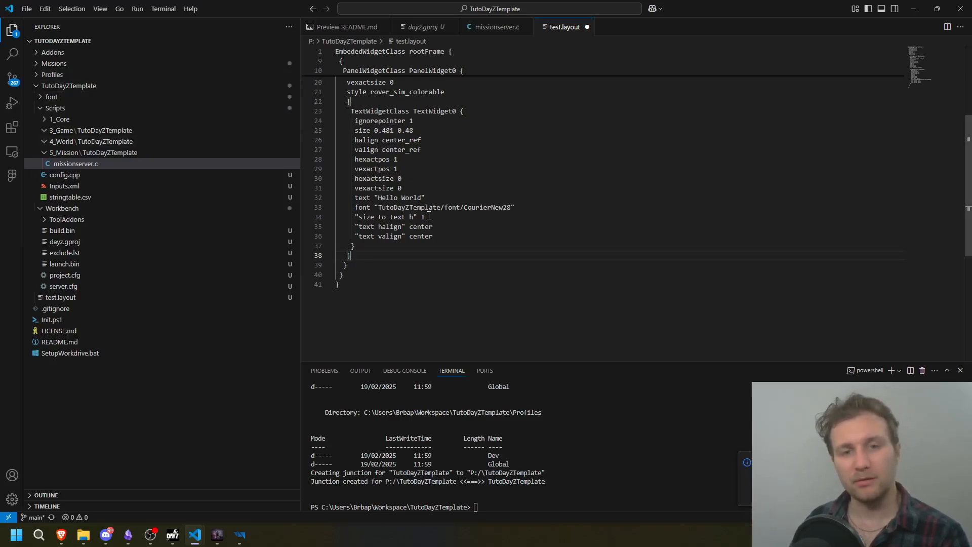
pyautogui.moveTo(348, 189); pyautogui.dragTo(425, 216)
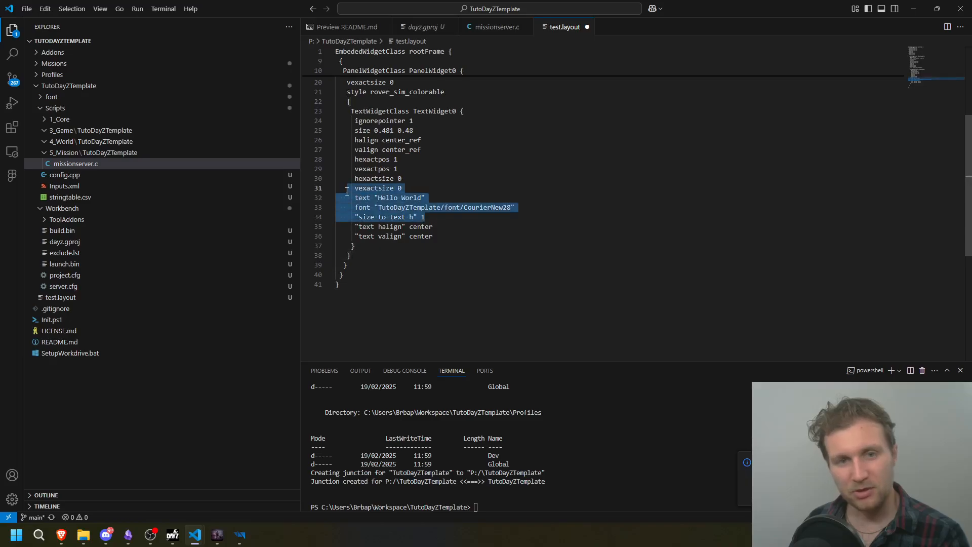
pyautogui.click(464, 227)
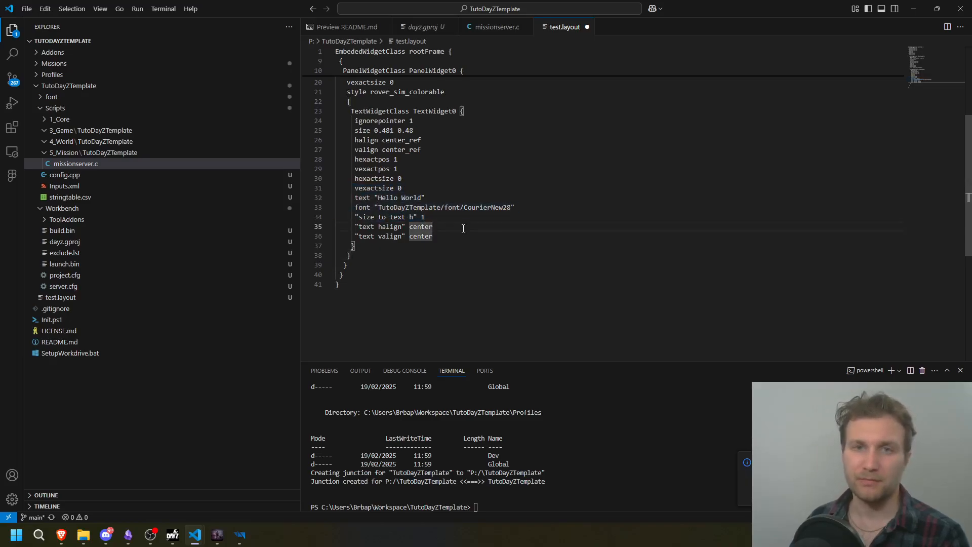